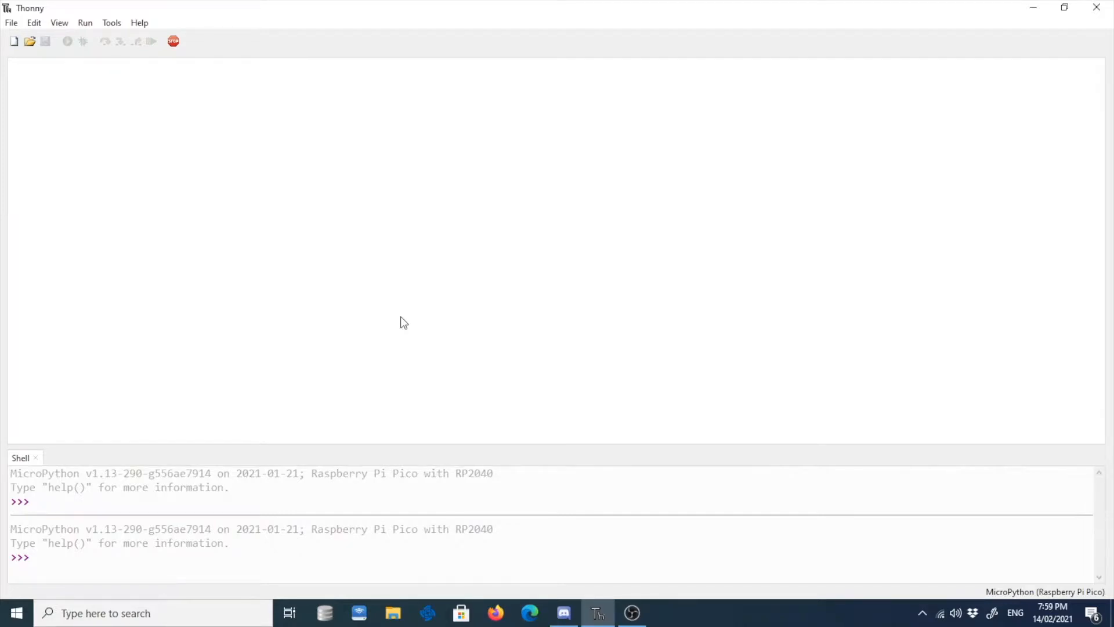
{"action": "mouse_move", "coordinate": [302, 324]}
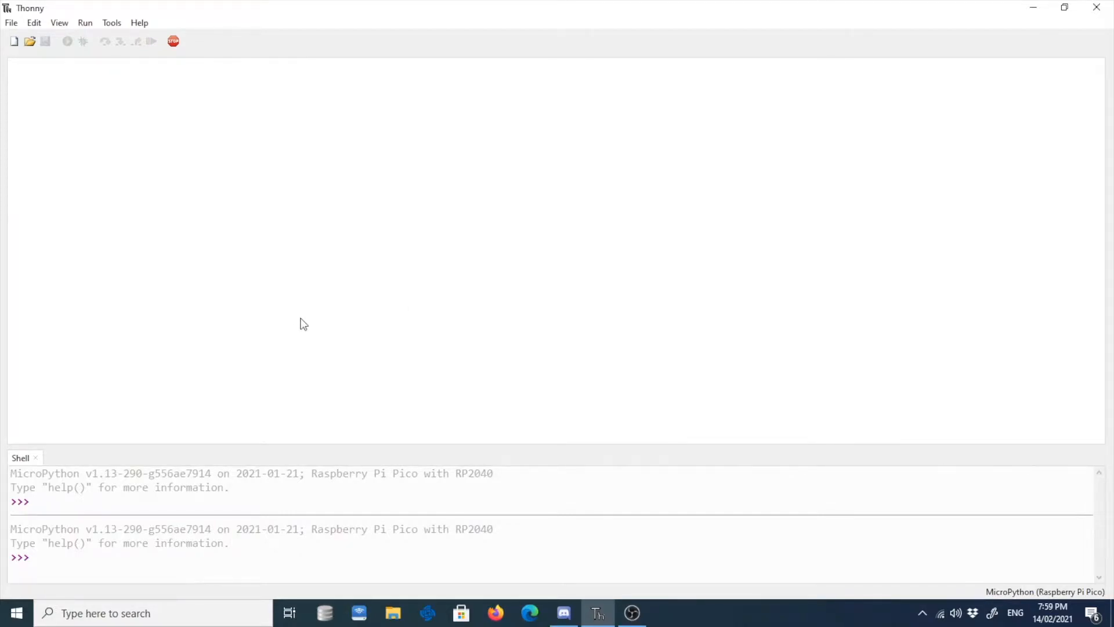
Browse the Open dialog for the Raspberry Pi Pico and check Thonny's version information.
{"action": "left_click", "coordinate": [10, 22]}
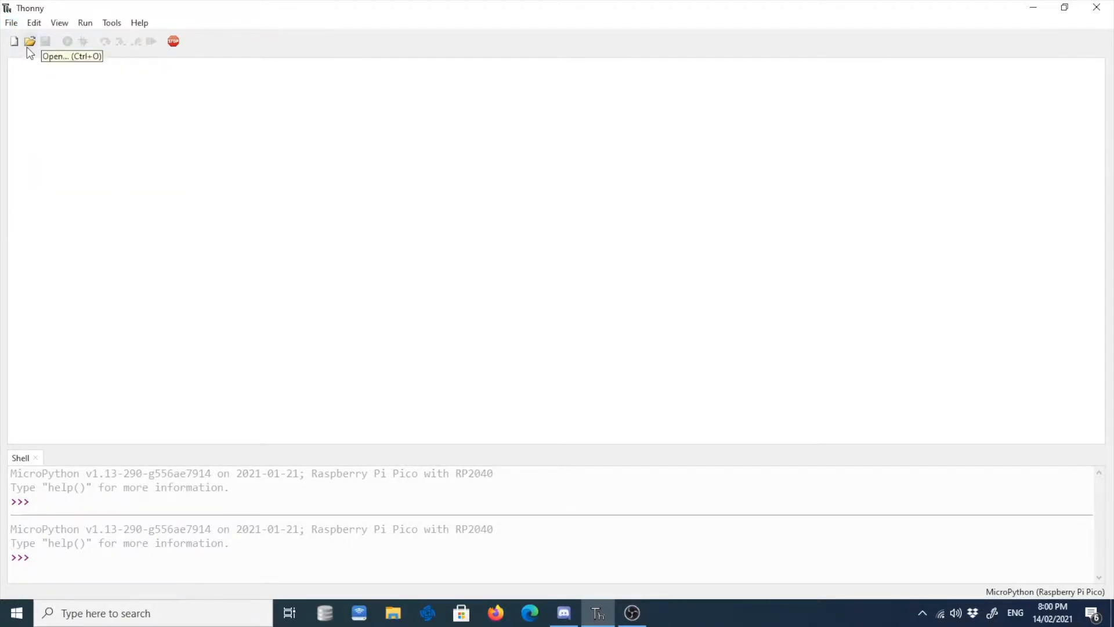
{"action": "left_click", "coordinate": [30, 42]}
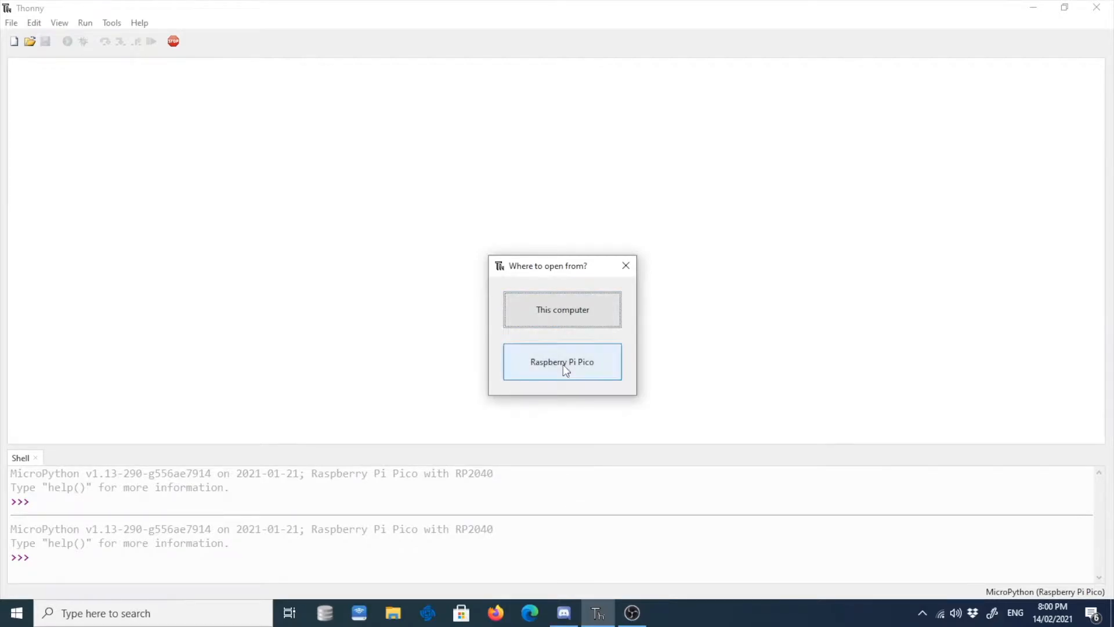
{"action": "left_click", "coordinate": [562, 362]}
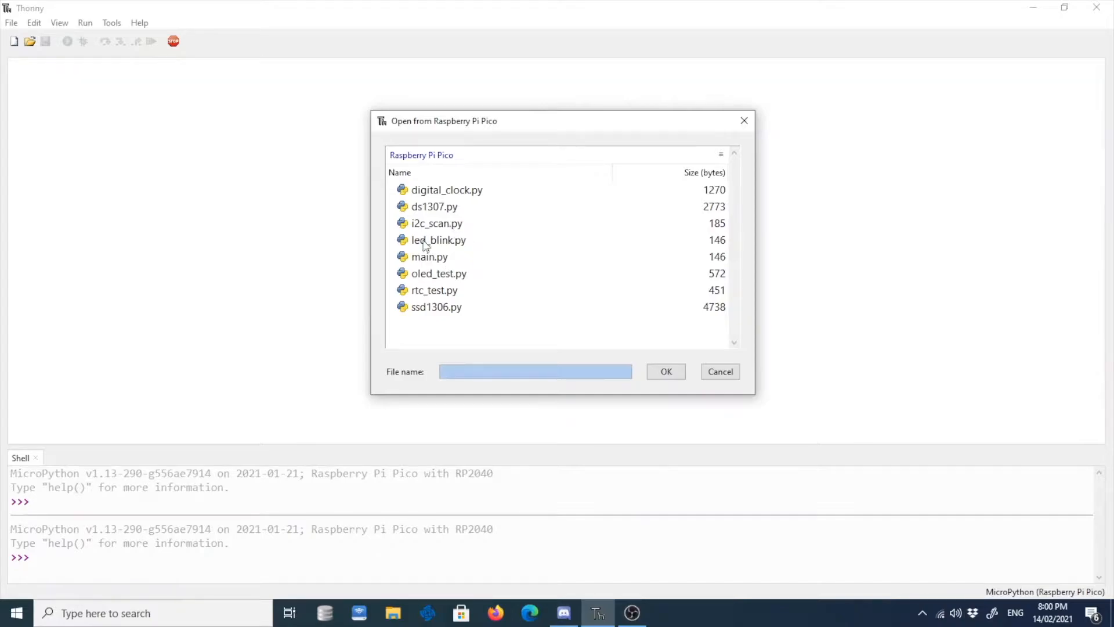
{"action": "mouse_move", "coordinate": [486, 199]}
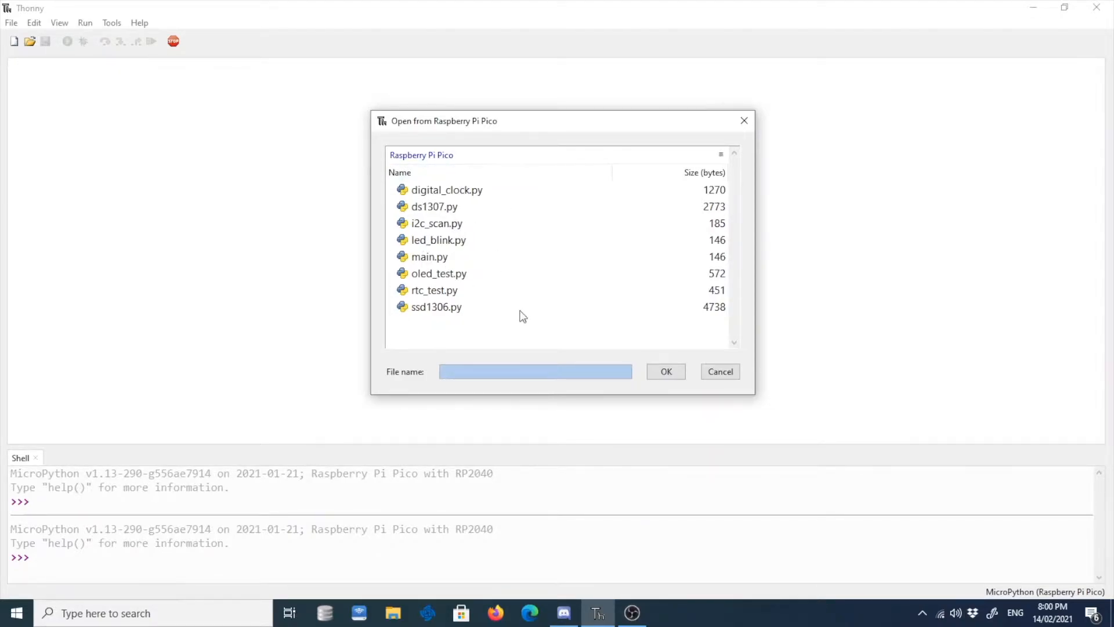
{"action": "mouse_move", "coordinate": [495, 242]}
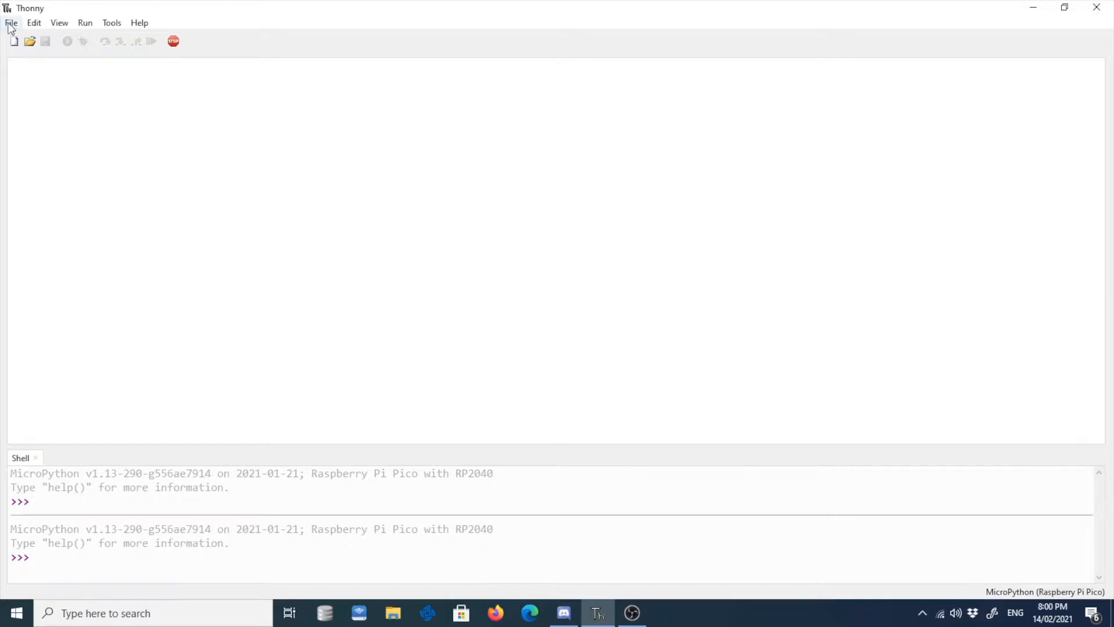
{"action": "left_click", "coordinate": [28, 40]}
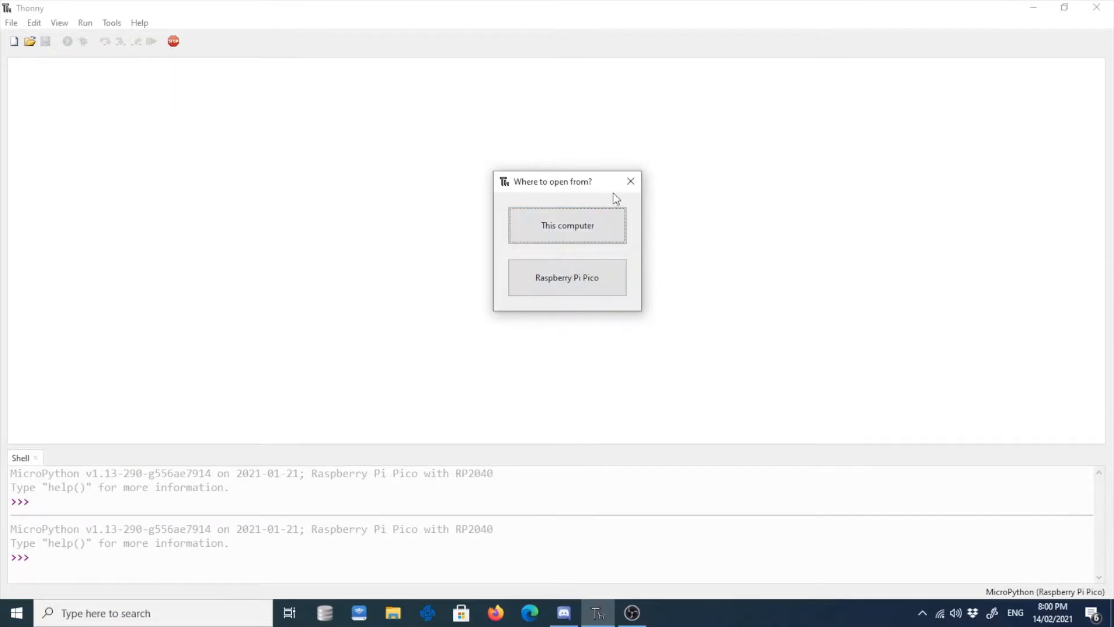
{"action": "left_click", "coordinate": [140, 22]}
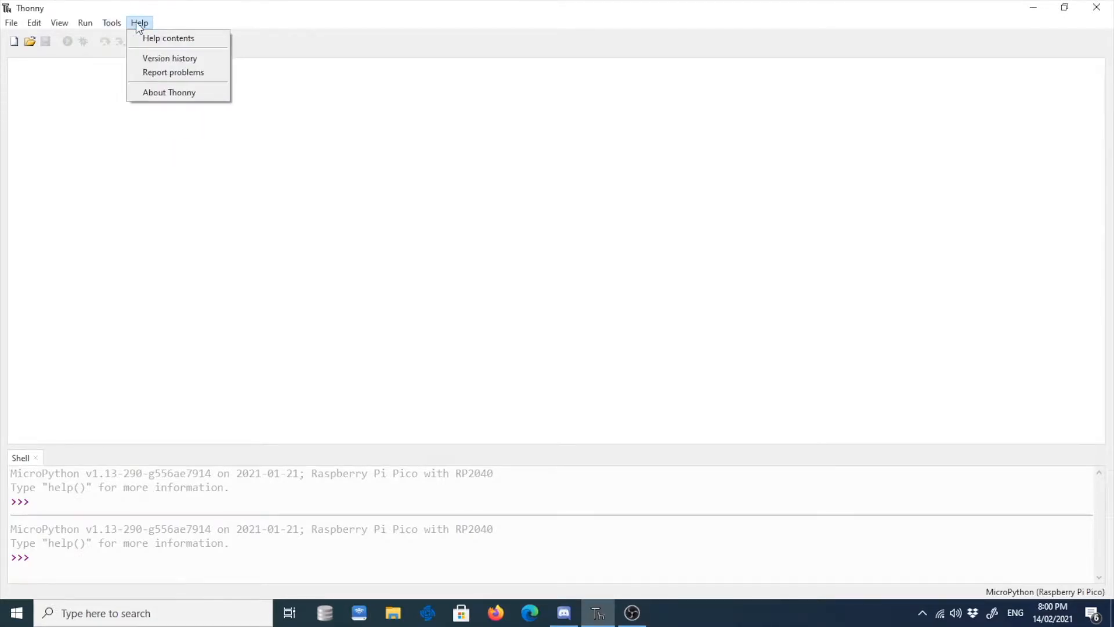
{"action": "left_click", "coordinate": [170, 91]}
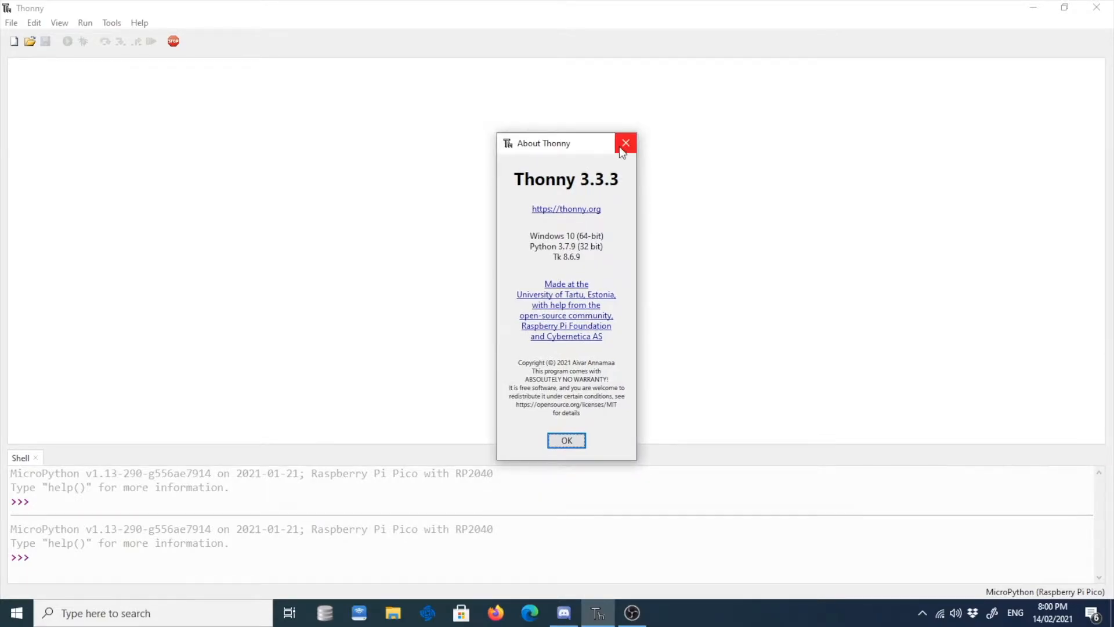
{"action": "mouse_move", "coordinate": [615, 181]}
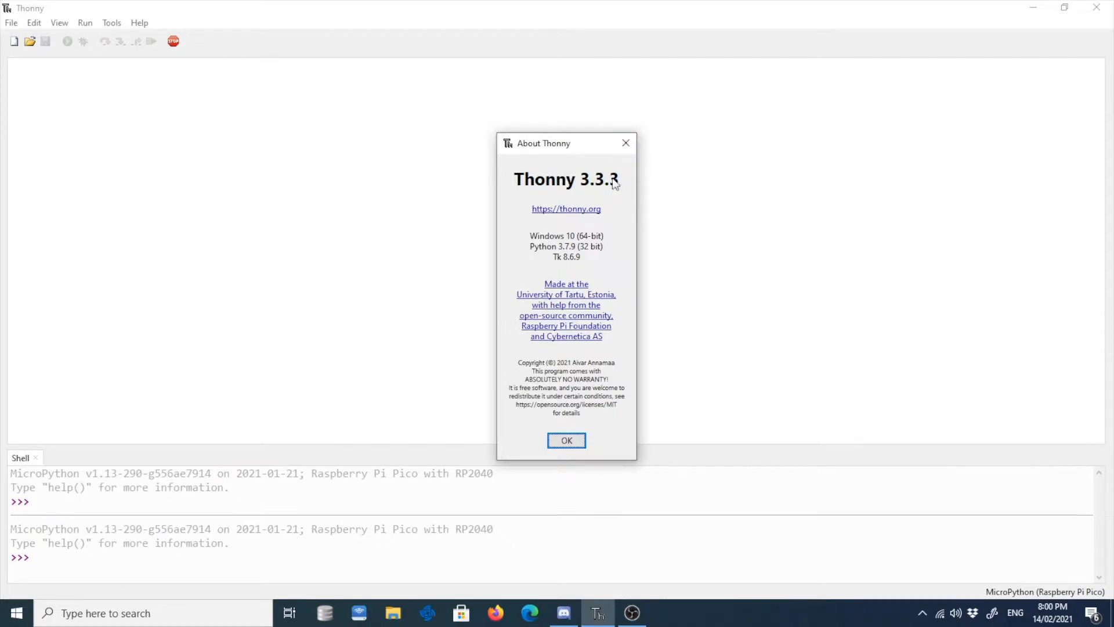
{"action": "mouse_move", "coordinate": [626, 142]}
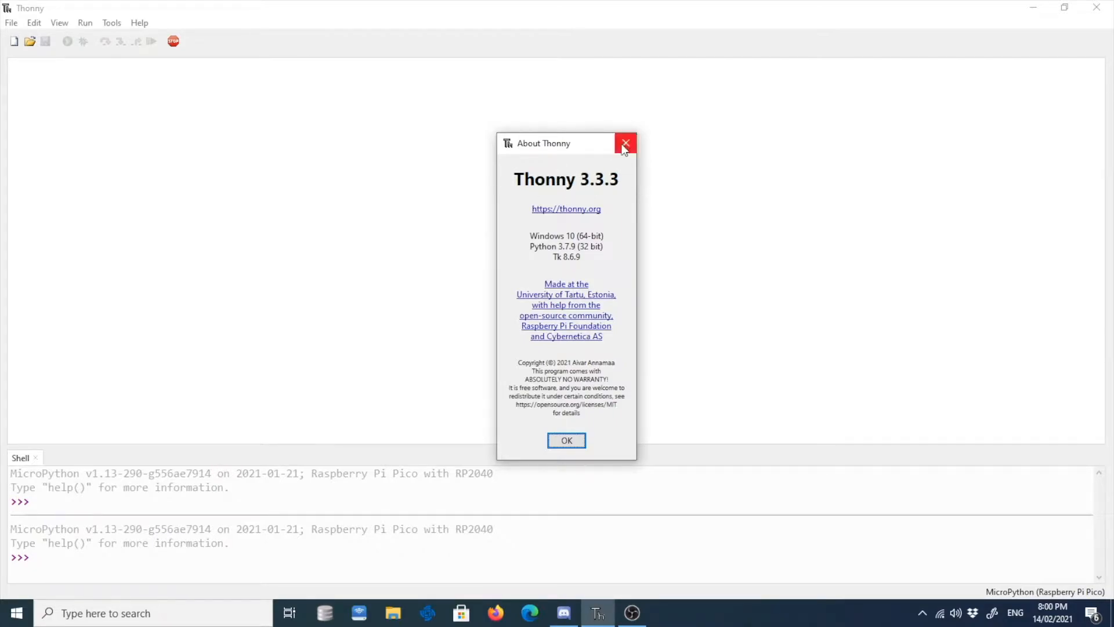
{"action": "left_click", "coordinate": [626, 144]}
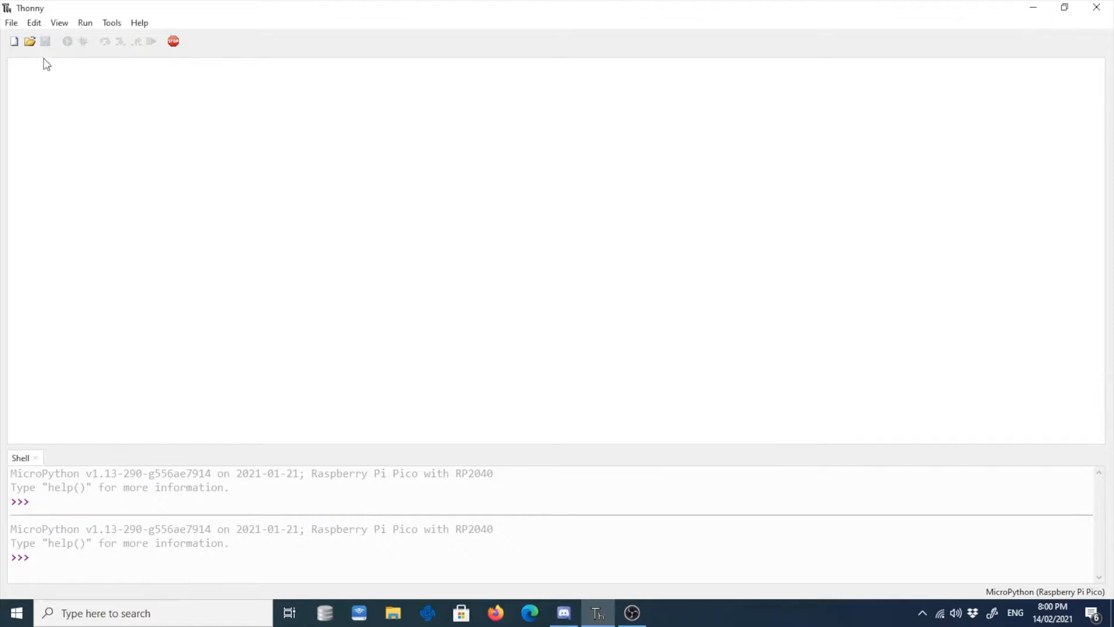
Show and widen the Files pane, with This computer pointed at Dropbox\Rpi Pico beside the Pico's files.
{"action": "left_click", "coordinate": [59, 22]}
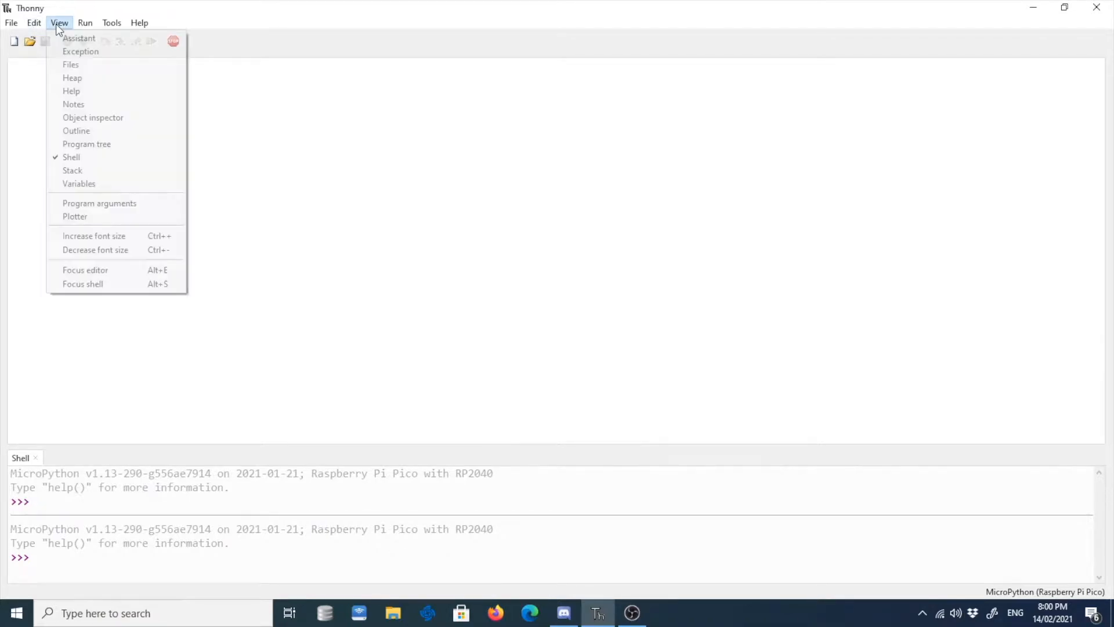
{"action": "left_click", "coordinate": [70, 65]}
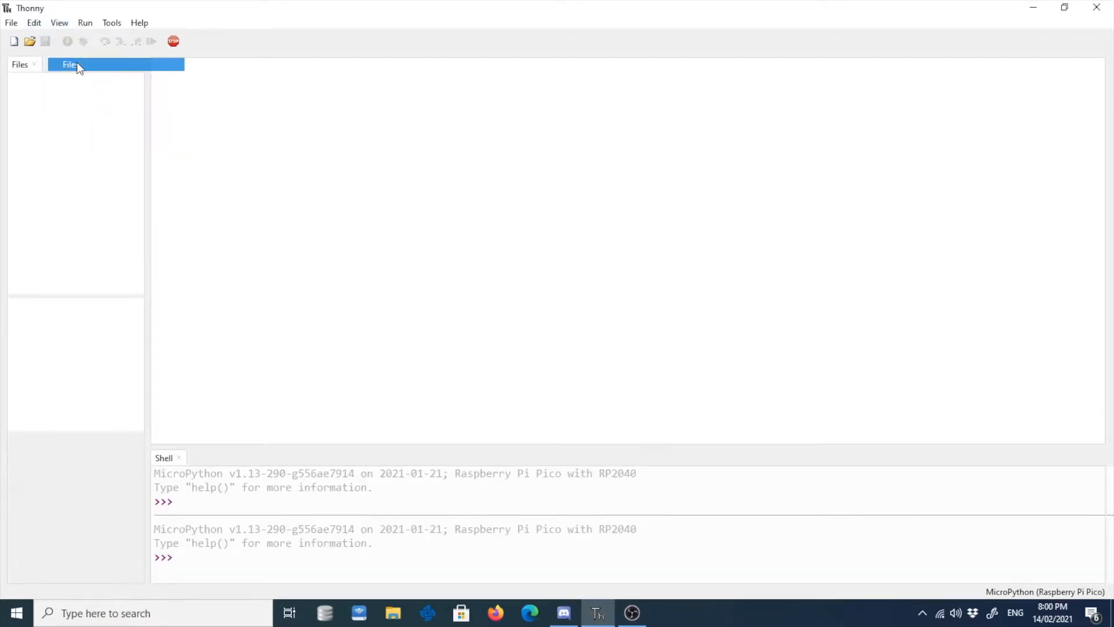
{"action": "left_click", "coordinate": [69, 65]}
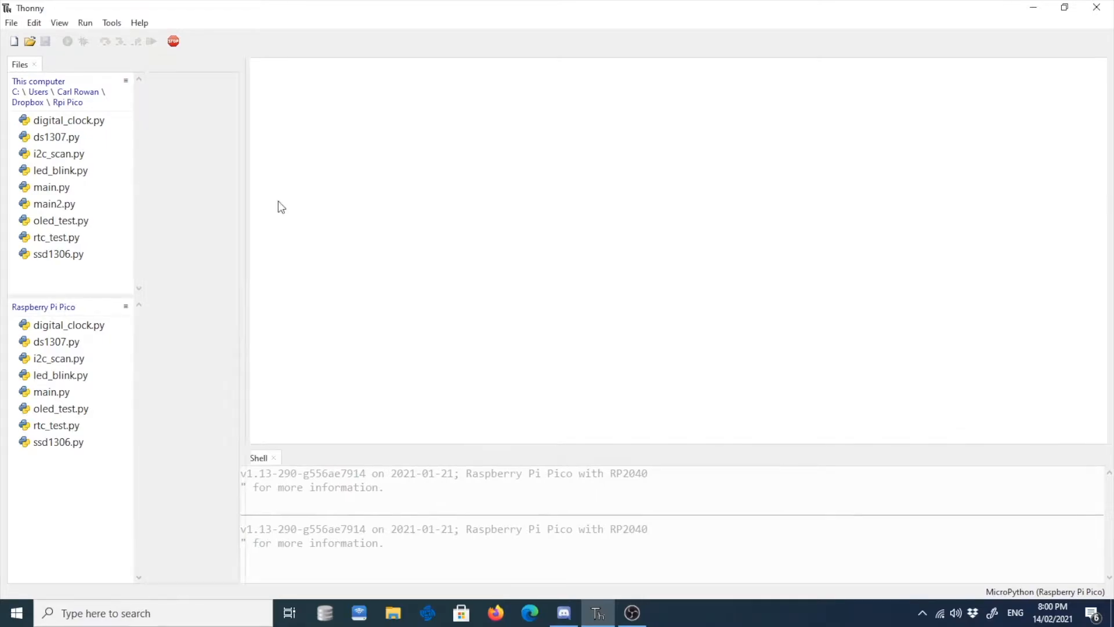
{"action": "left_click", "coordinate": [60, 375]}
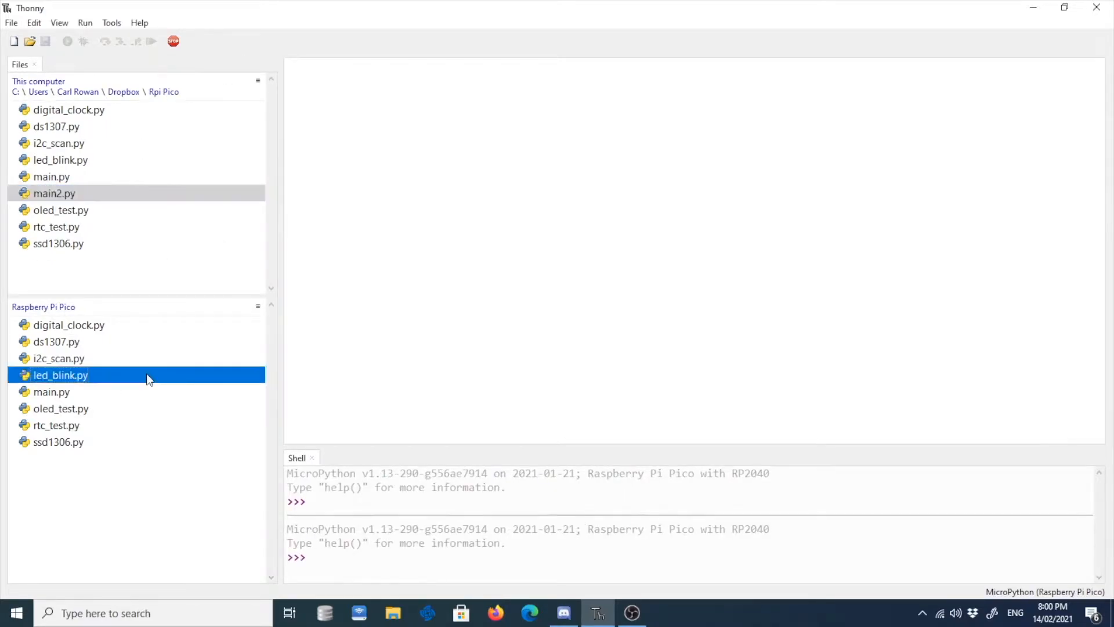
{"action": "left_click", "coordinate": [56, 227]}
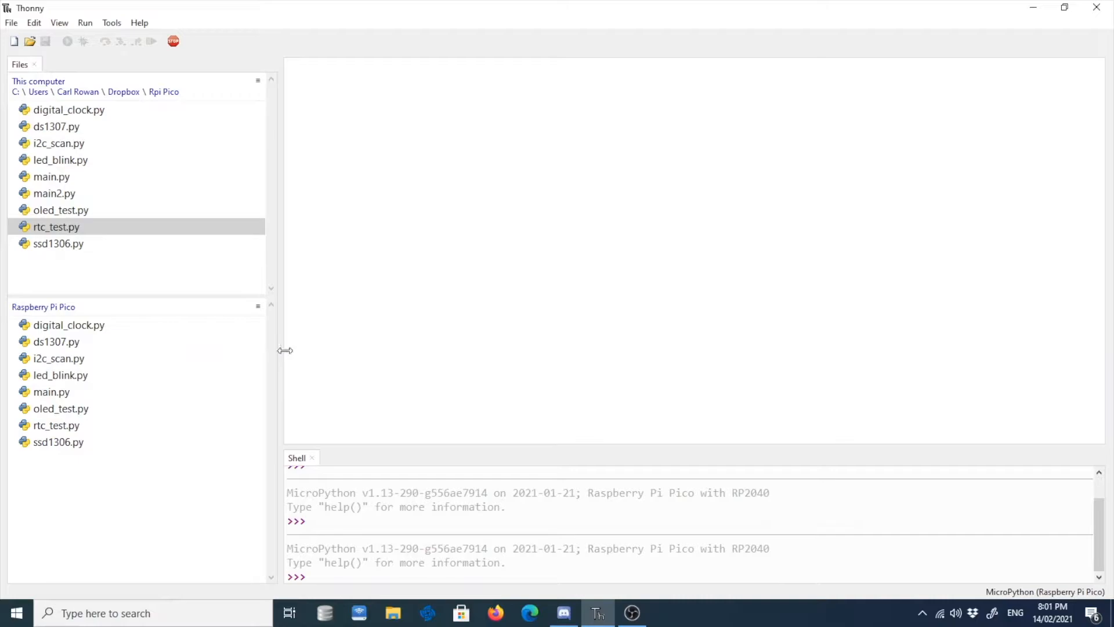
{"action": "mouse_move", "coordinate": [131, 346]}
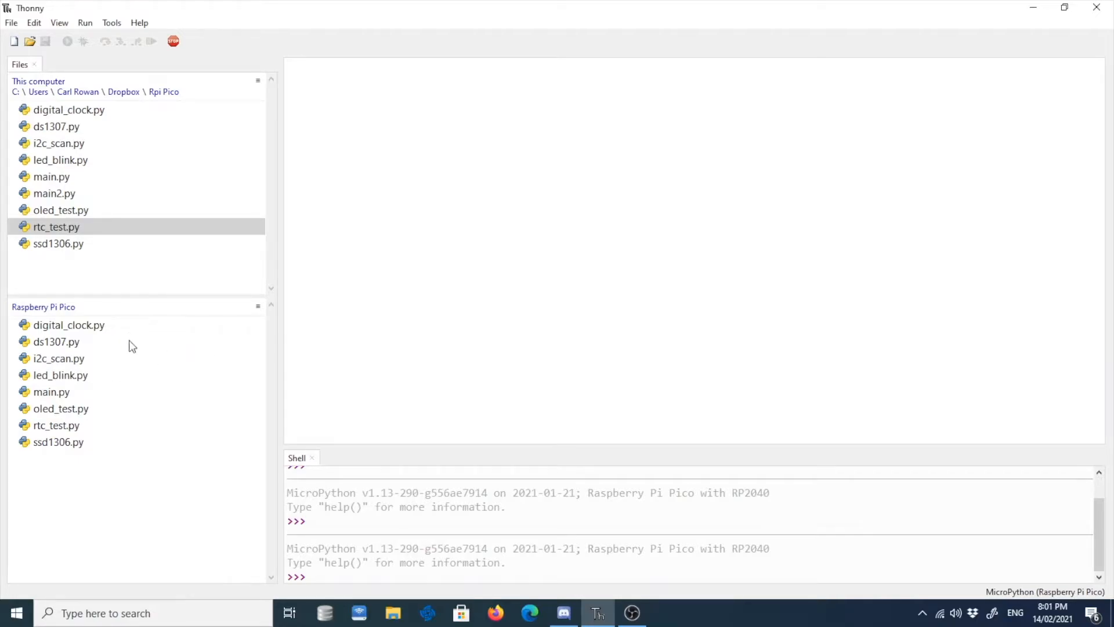
{"action": "mouse_move", "coordinate": [84, 351]}
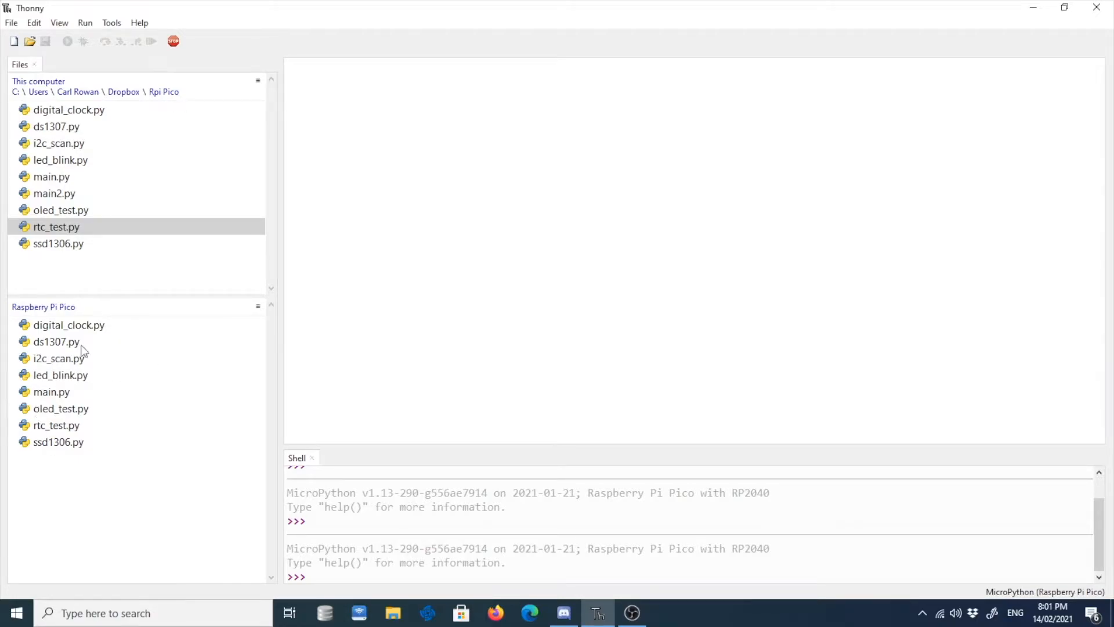
{"action": "mouse_move", "coordinate": [172, 41]}
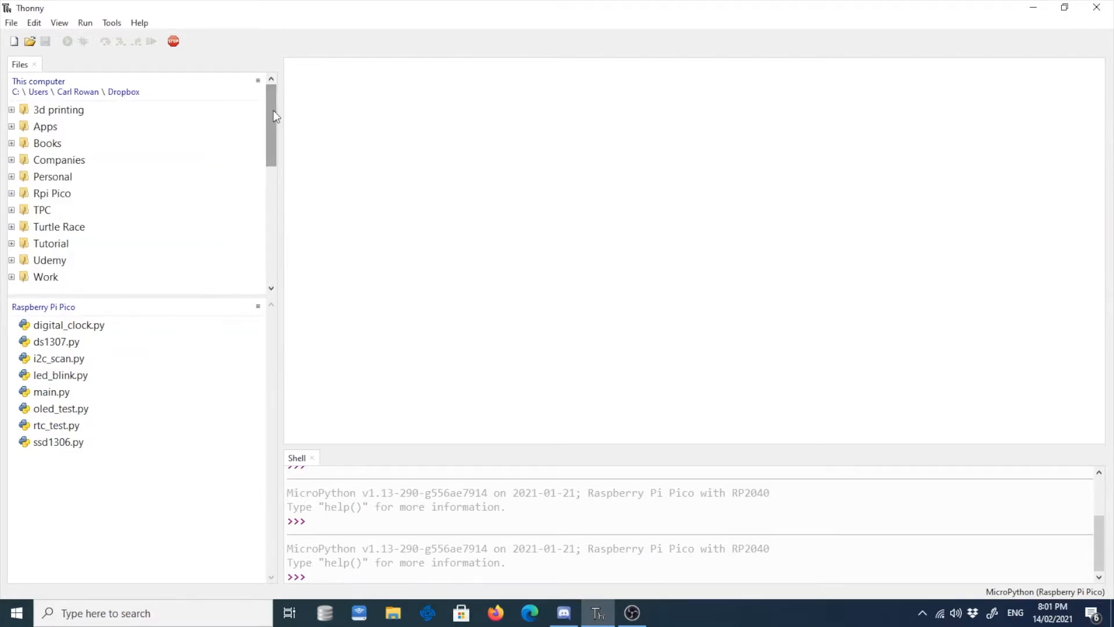
{"action": "left_click", "coordinate": [51, 192]}
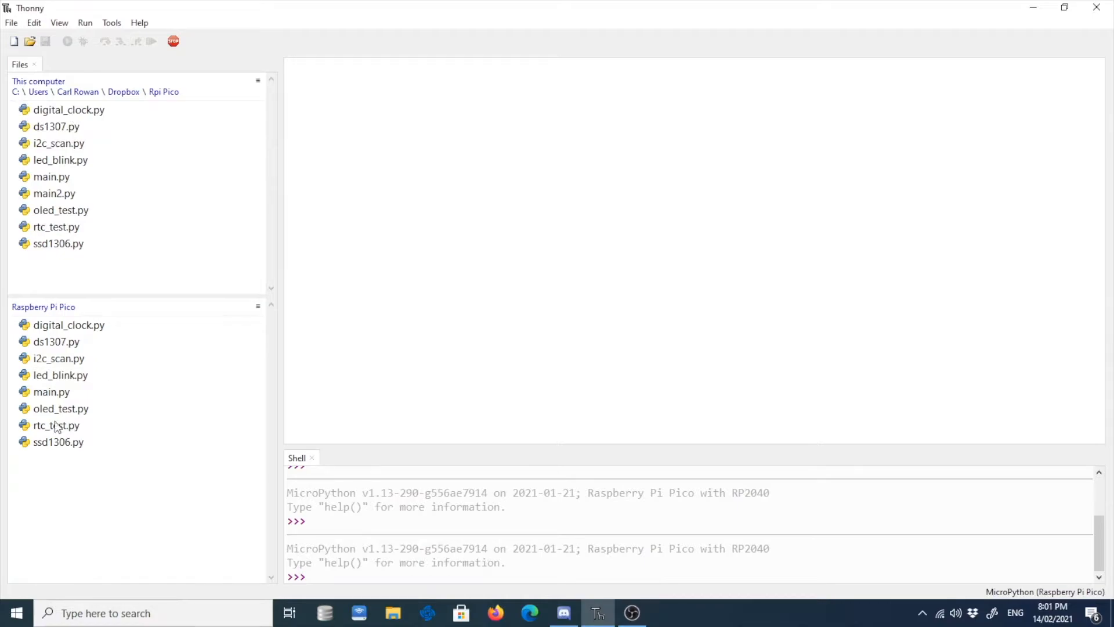
{"action": "mouse_move", "coordinate": [112, 126]}
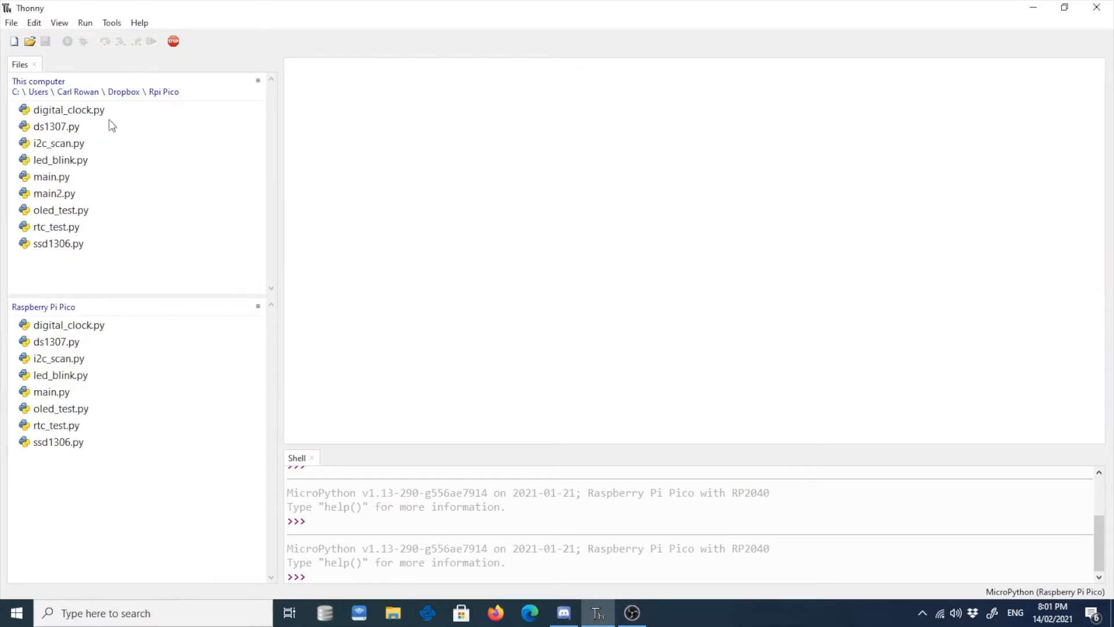
{"action": "mouse_move", "coordinate": [62, 215]}
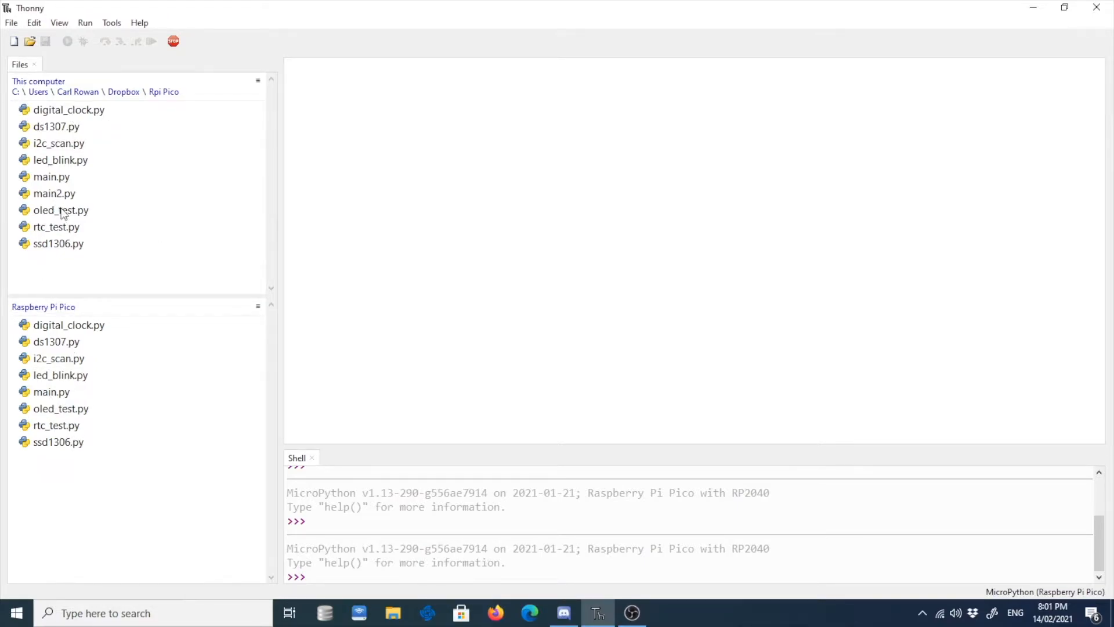
{"action": "right_click", "coordinate": [61, 210]}
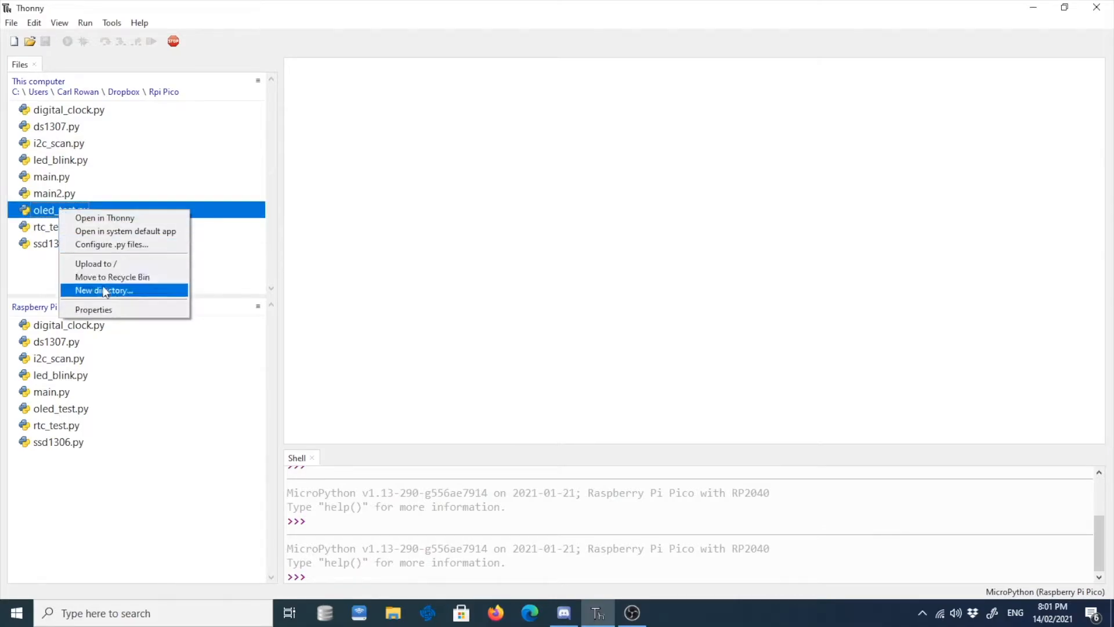
{"action": "left_click", "coordinate": [51, 177]}
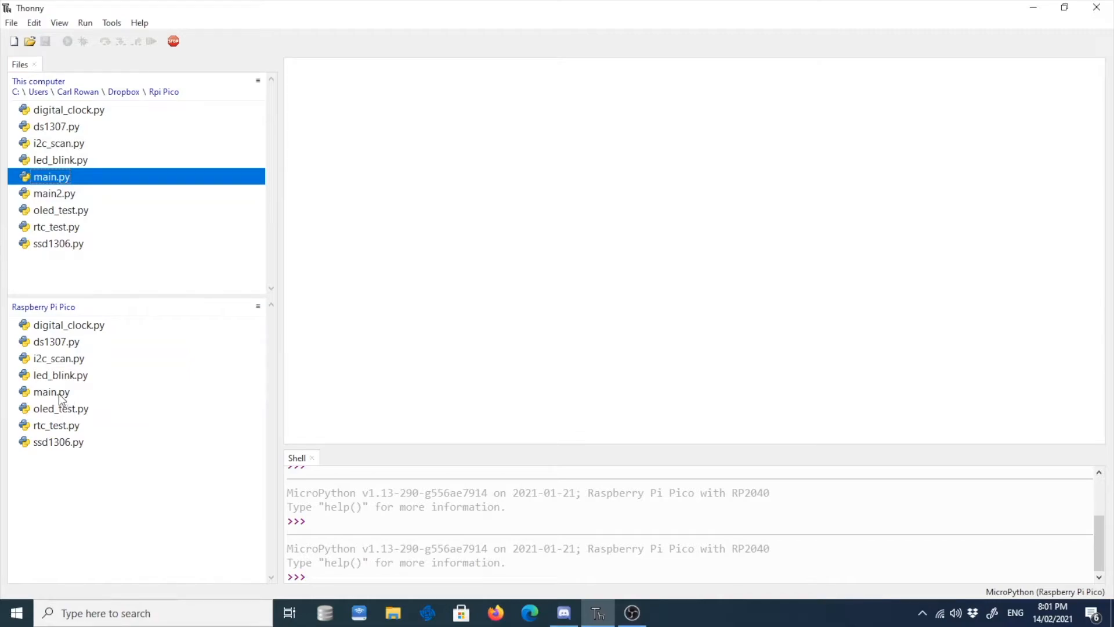
{"action": "left_click", "coordinate": [51, 391]}
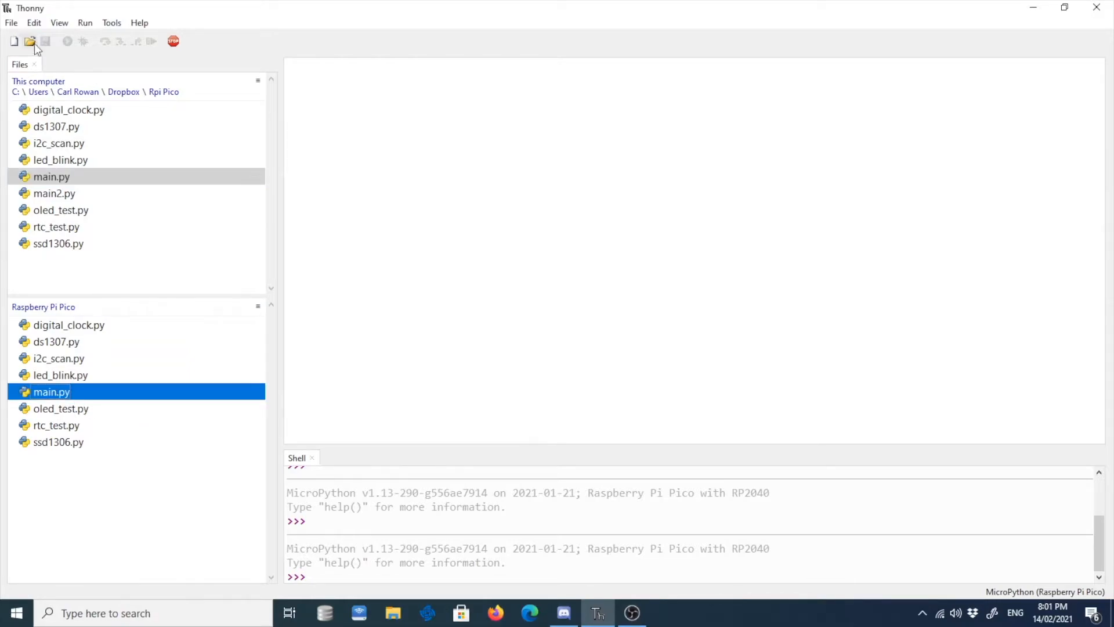
Load main.py from the Raspberry Pi Pico and select its 0.05 time.sleep delay for editing.
{"action": "left_click", "coordinate": [30, 41]}
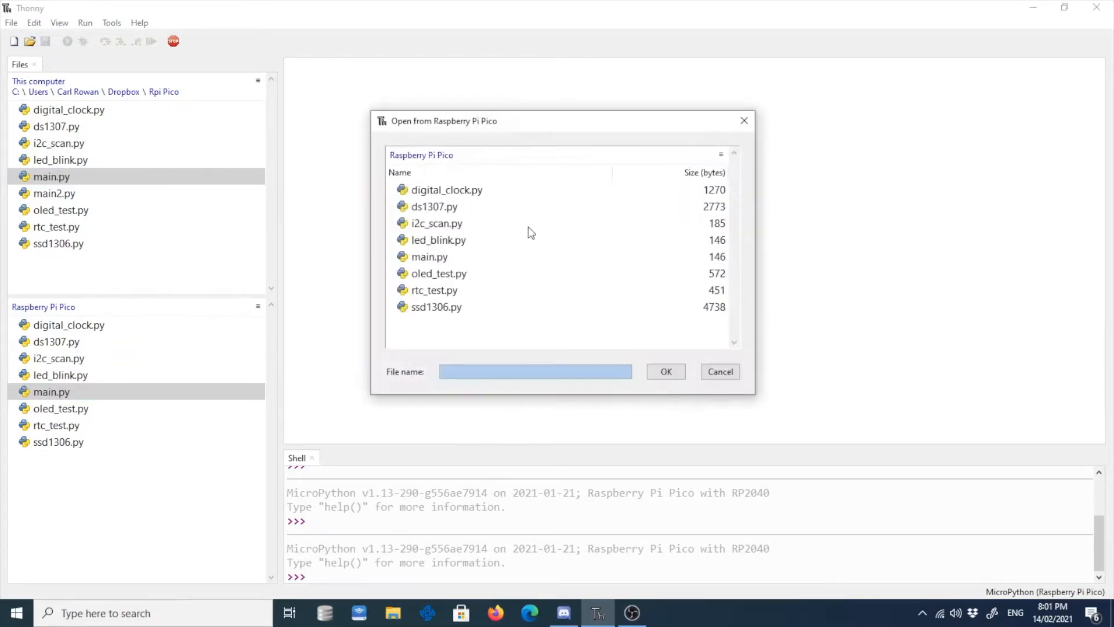
{"action": "double_click", "coordinate": [430, 257]}
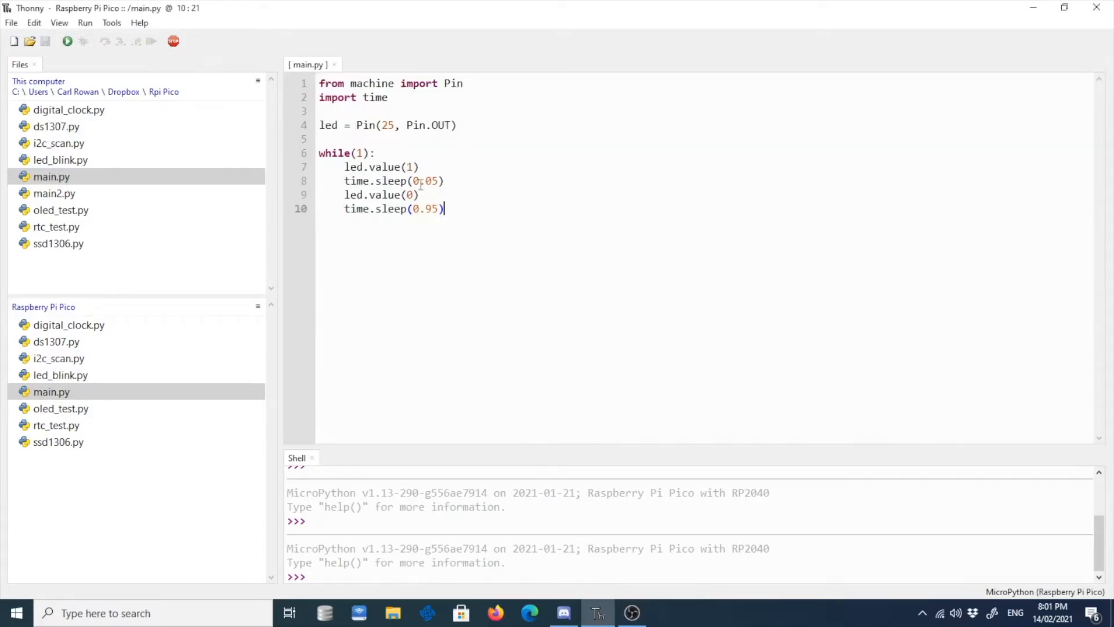
{"action": "key", "text": "ctrl+a"}
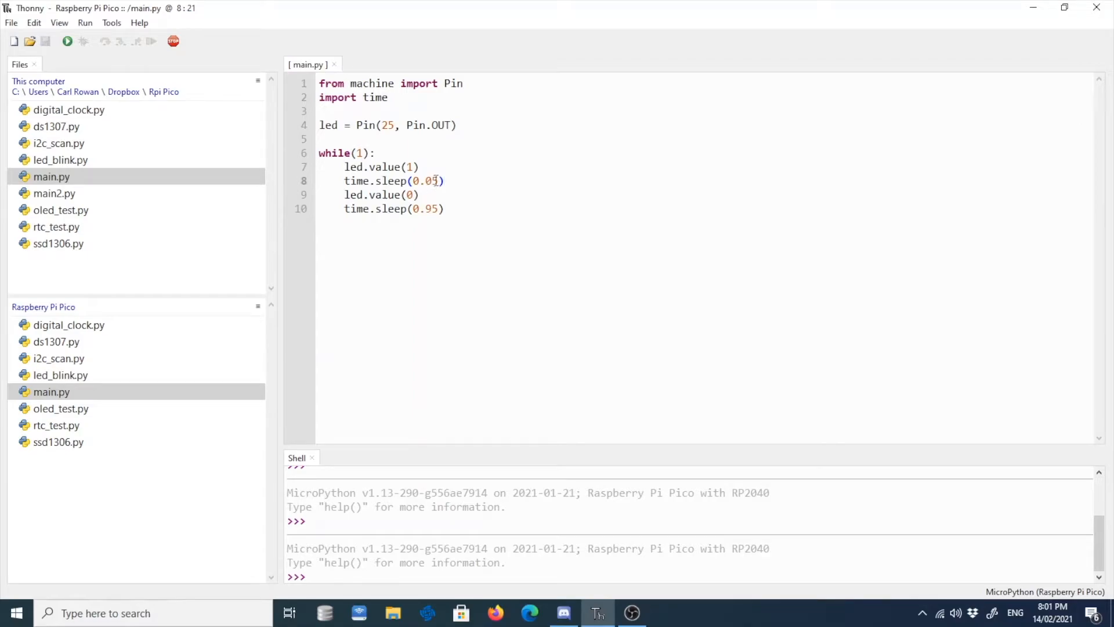
{"action": "double_click", "coordinate": [425, 181]}
{"action": "type", "text": "1"}
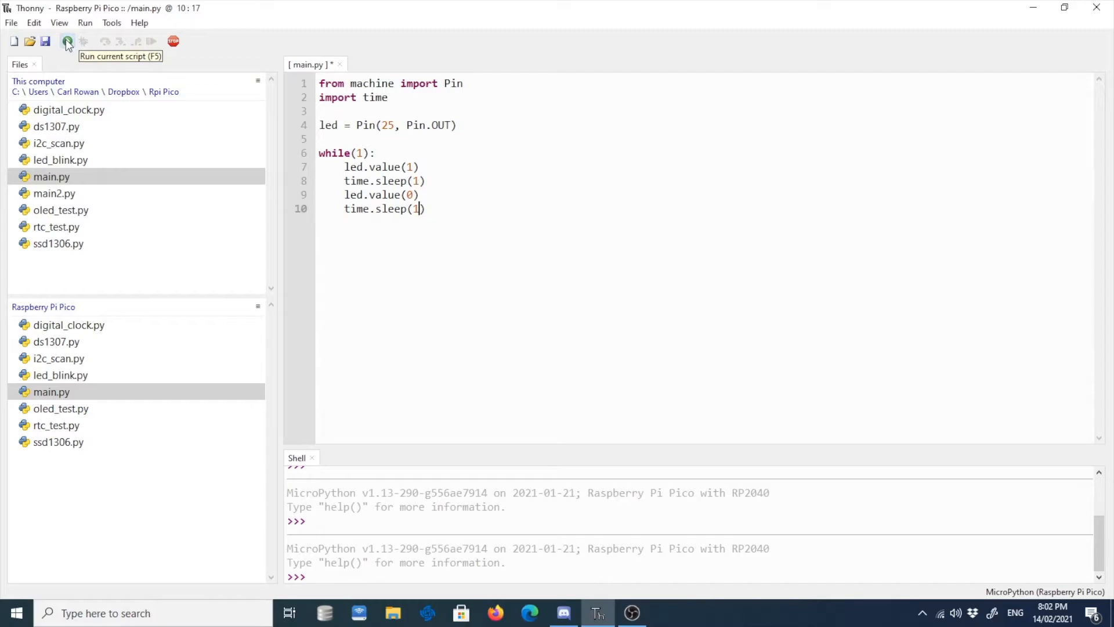
Save the 1-second blink script onto the Raspberry Pi Pico as led_blink_2seconds.
{"action": "left_click", "coordinate": [45, 42]}
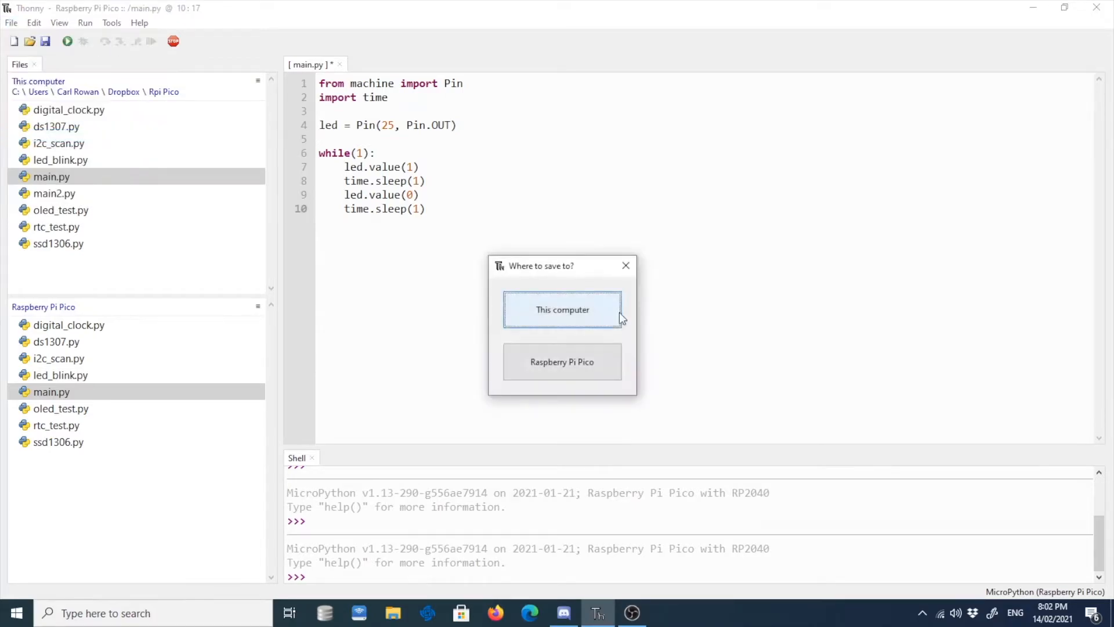
{"action": "left_click", "coordinate": [562, 363]}
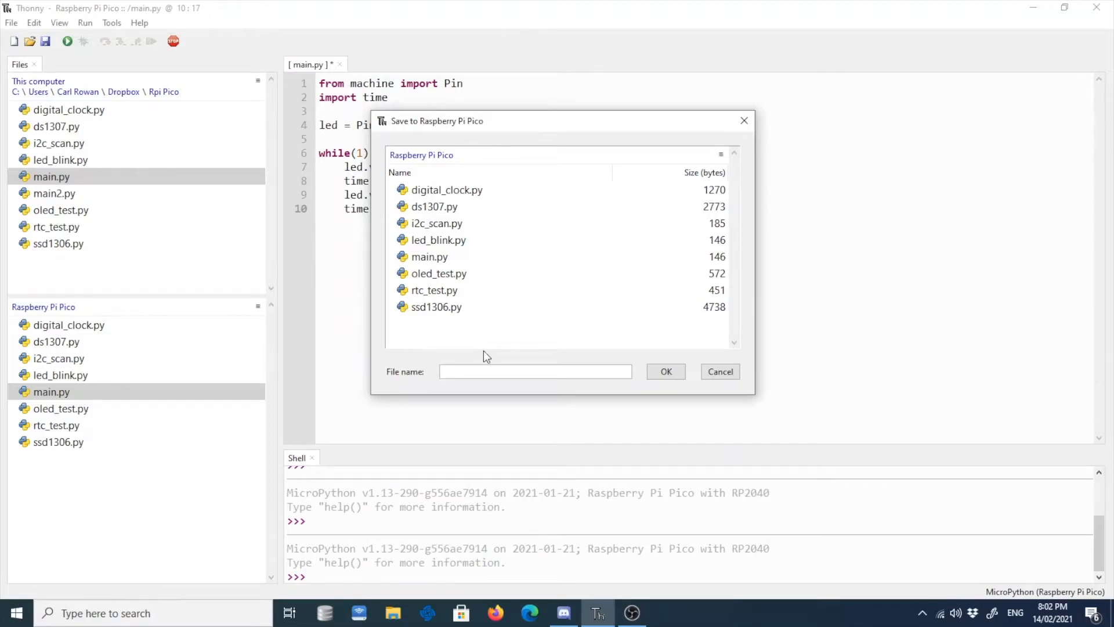
{"action": "type", "text": "led_blink_"}
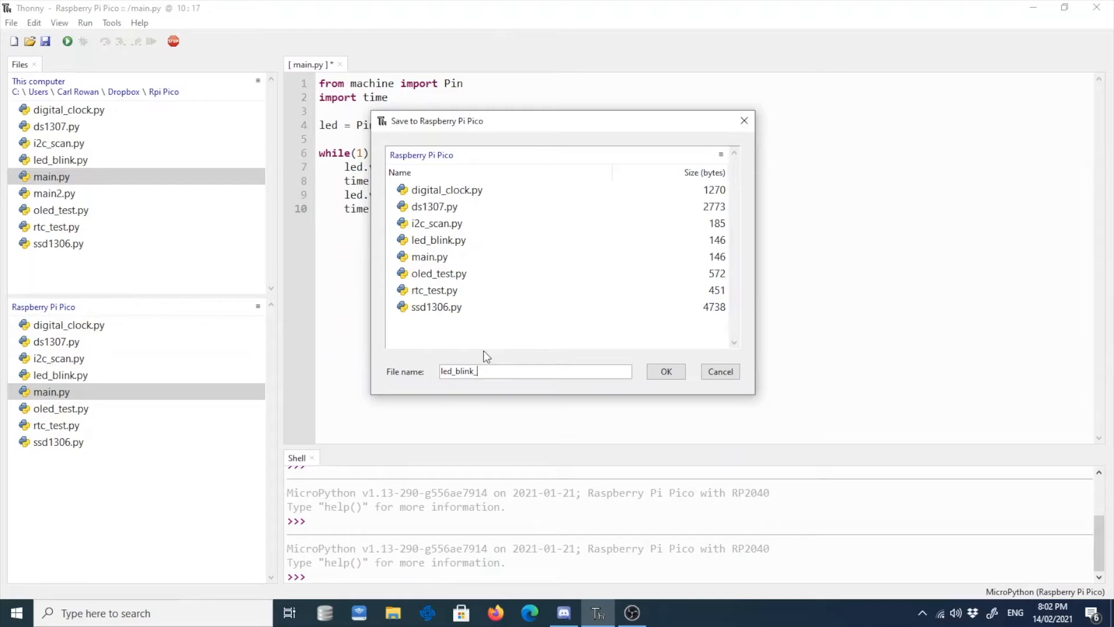
{"action": "type", "text": "2seconds"}
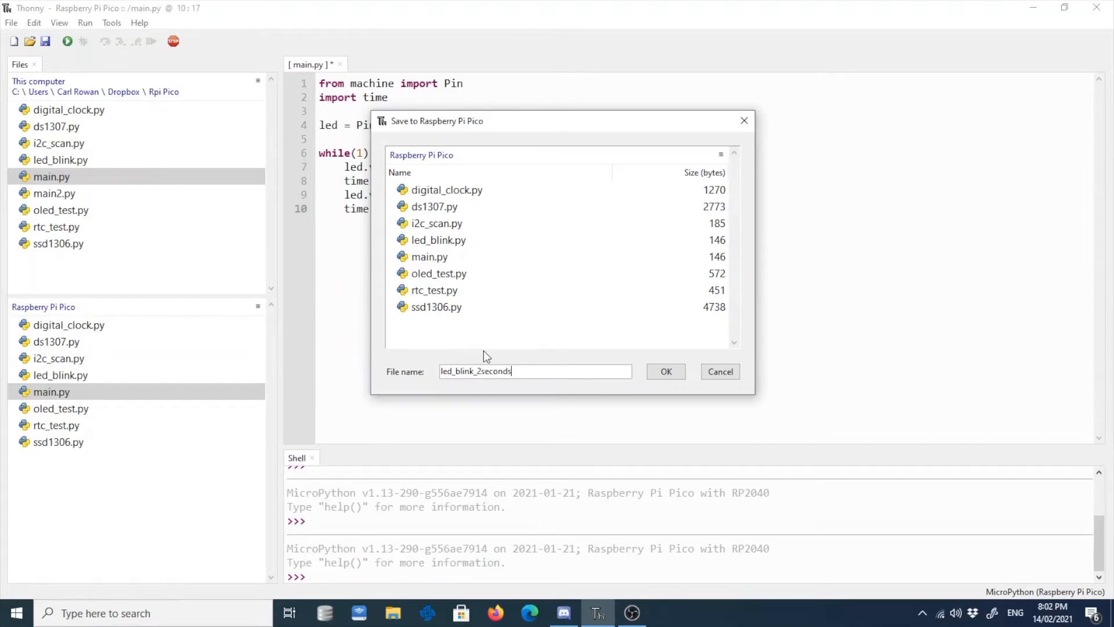
{"action": "left_click", "coordinate": [666, 371]}
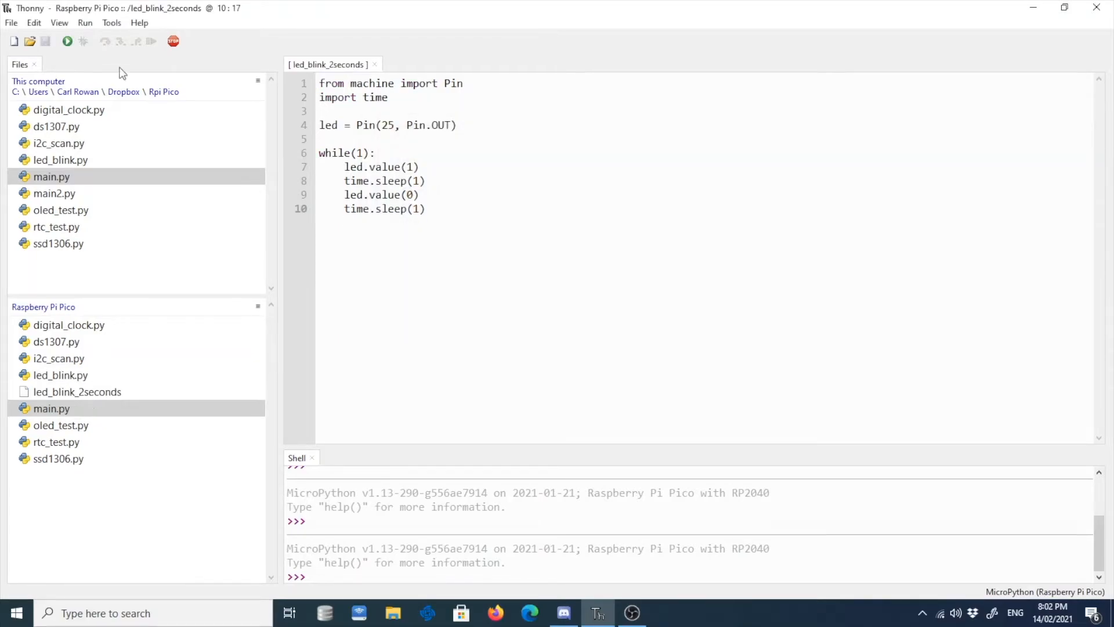
Run led_blink_2seconds on the Pico, then stop it and restart the MicroPython backend.
{"action": "left_click", "coordinate": [67, 40]}
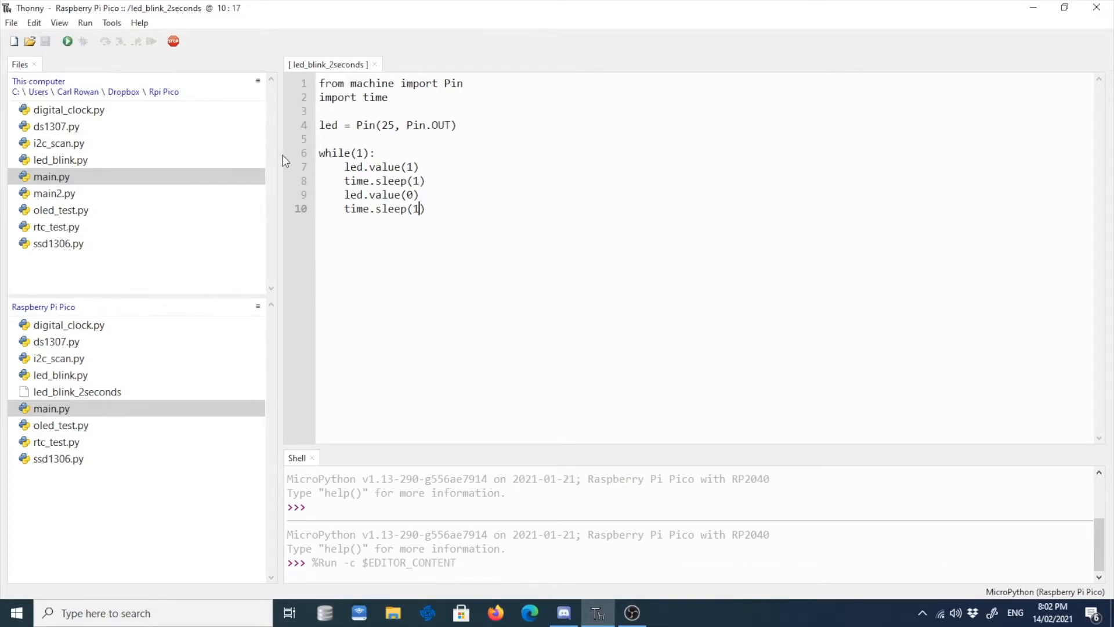
{"action": "mouse_move", "coordinate": [173, 41]}
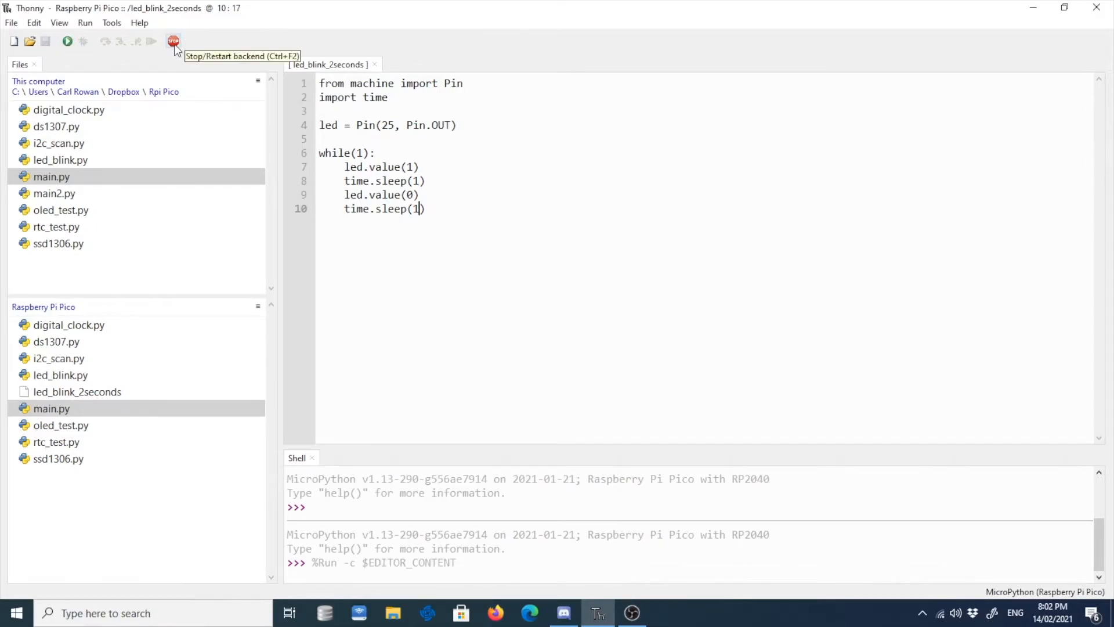
{"action": "left_click", "coordinate": [173, 41]}
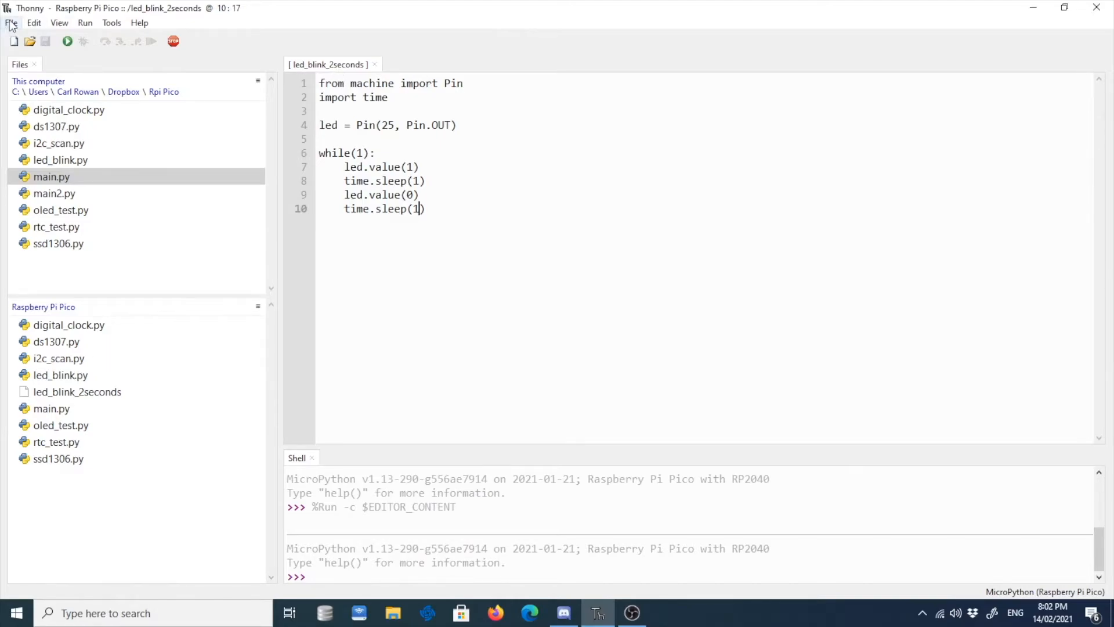
{"action": "mouse_move", "coordinate": [173, 41]}
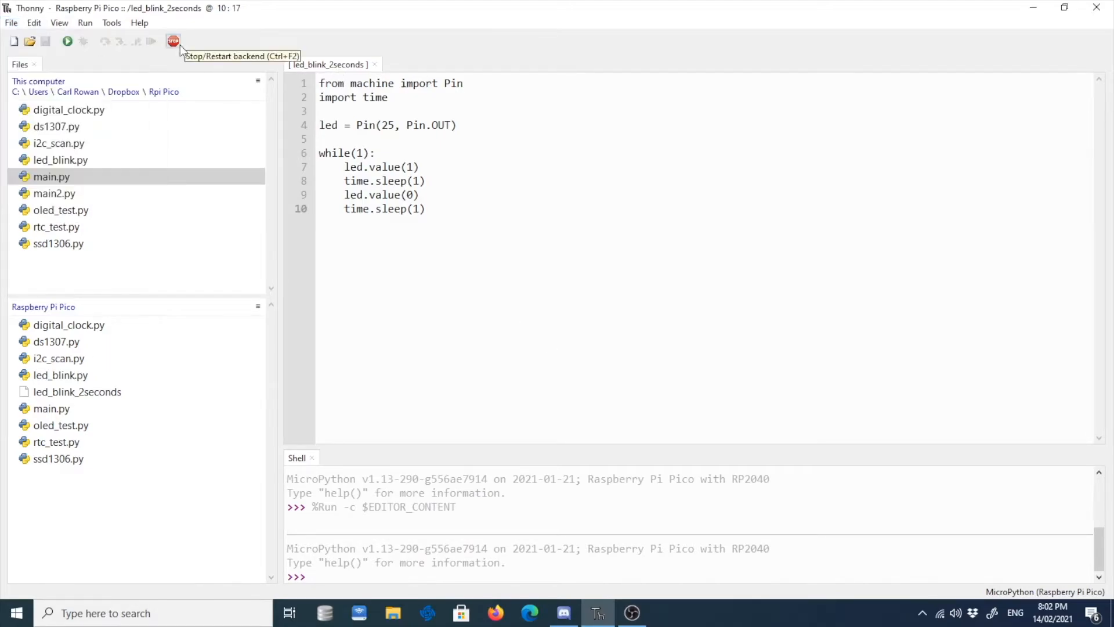
Save a copy on the Pico as led_blink_2seconds.py, run it, then stop and restart the backend.
{"action": "left_click", "coordinate": [10, 23]}
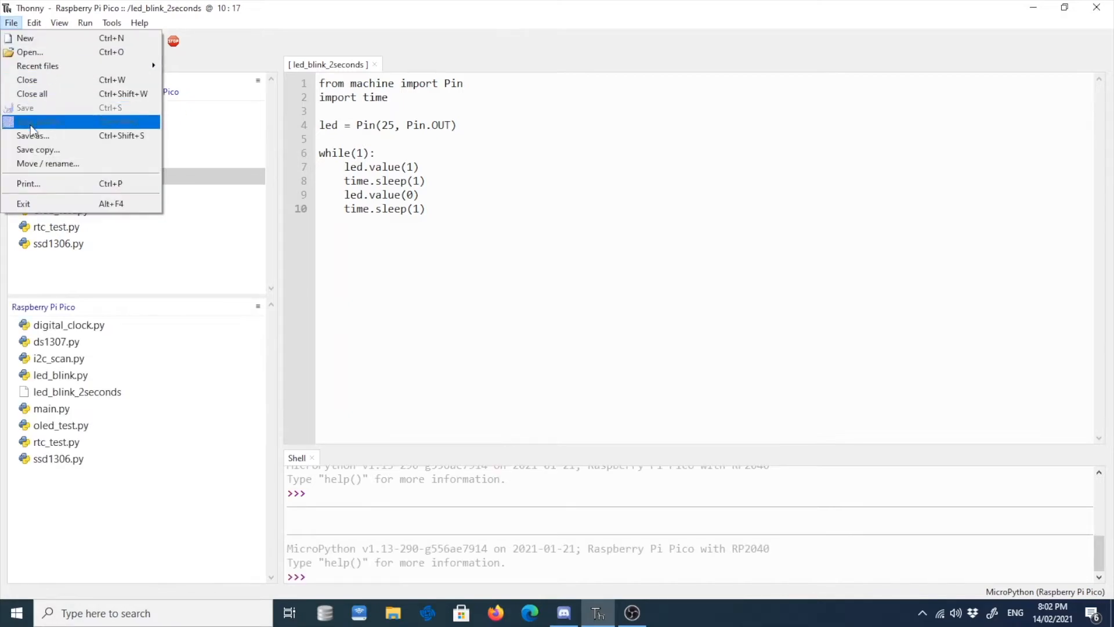
{"action": "left_click", "coordinate": [32, 135]}
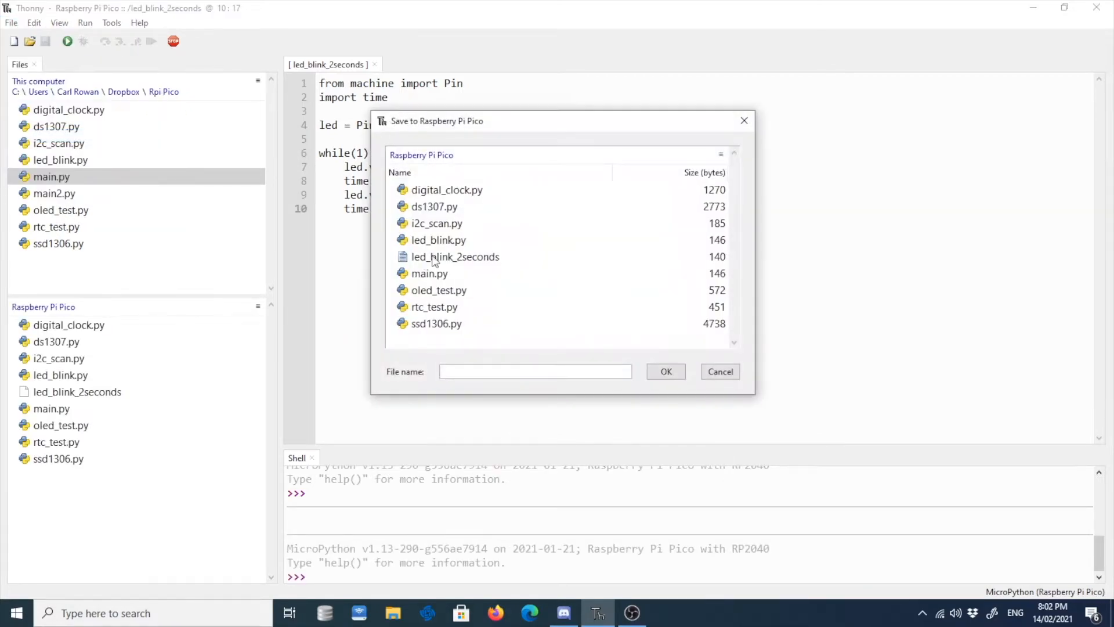
{"action": "left_click", "coordinate": [455, 256]}
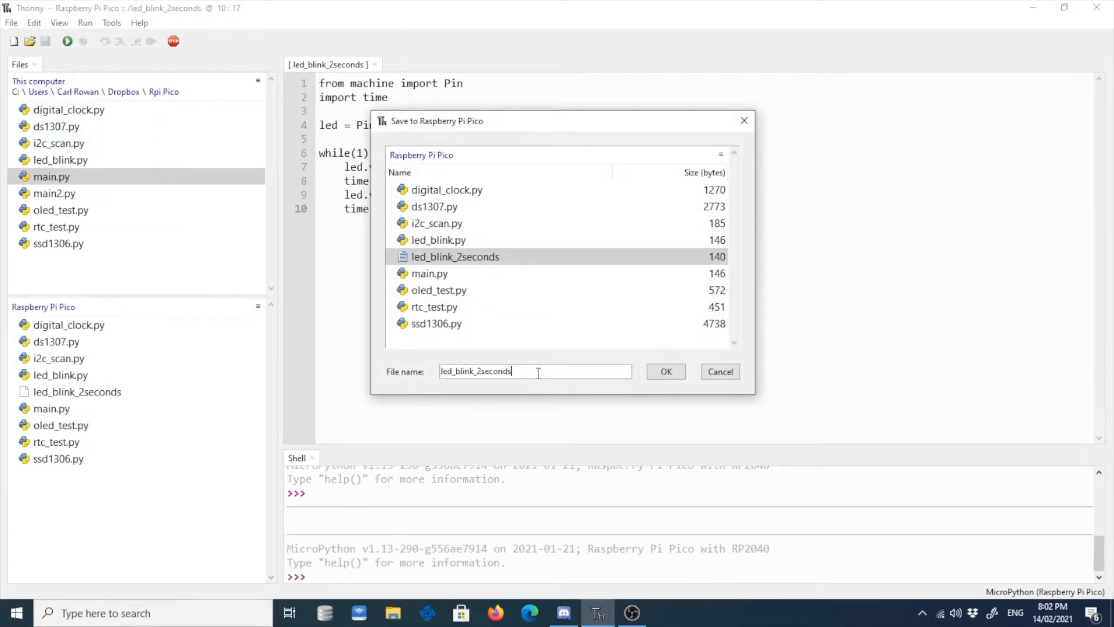
{"action": "type", "text": ".py"}
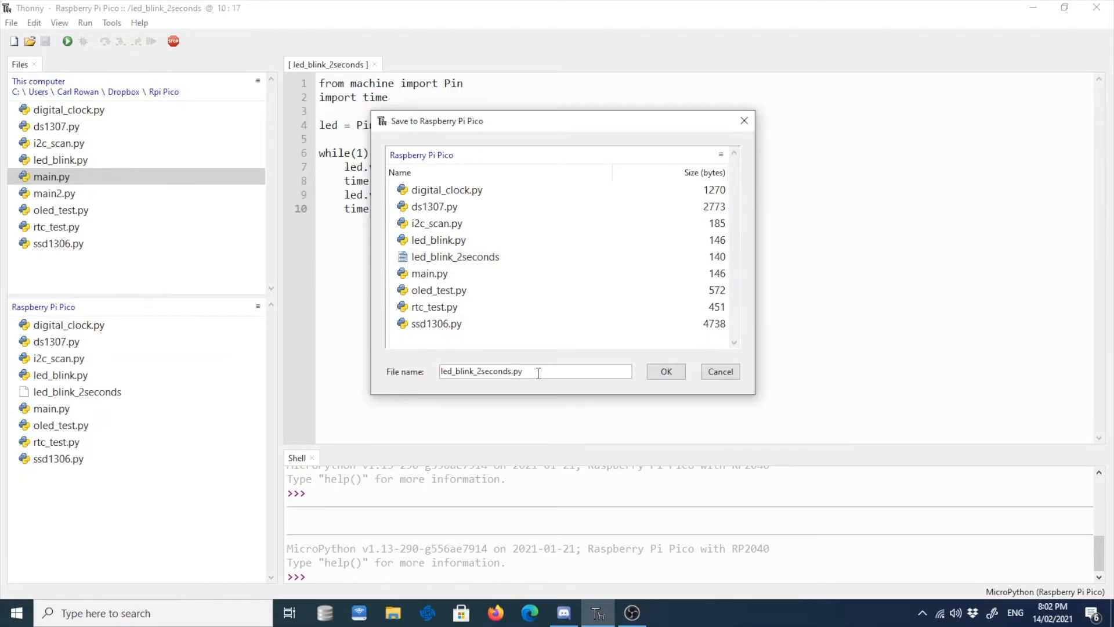
{"action": "left_click", "coordinate": [665, 371]}
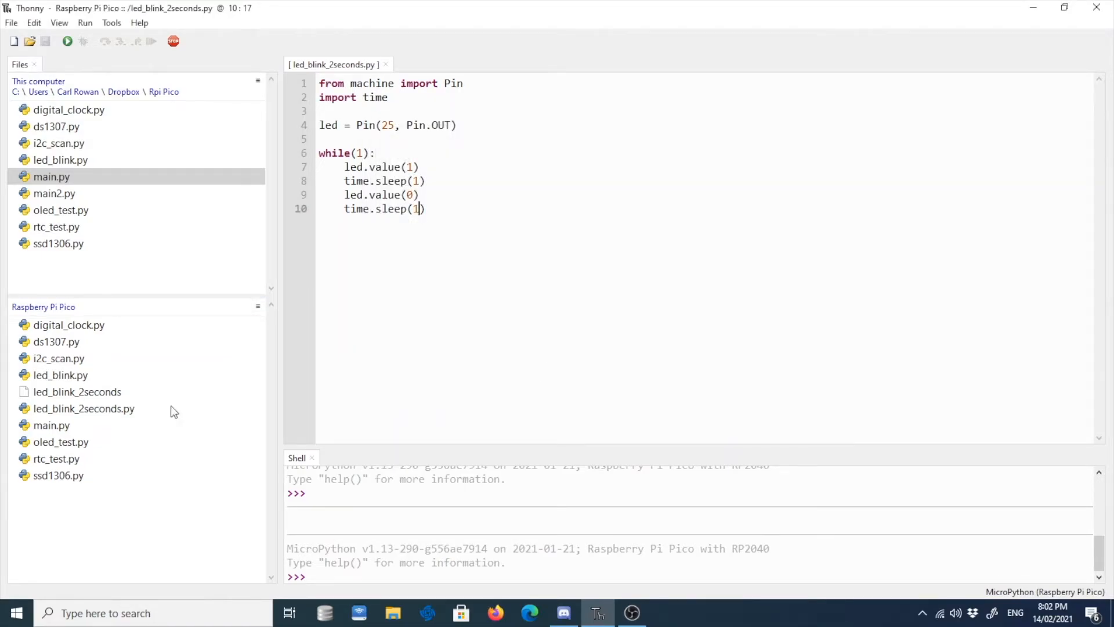
{"action": "left_click", "coordinate": [67, 41]}
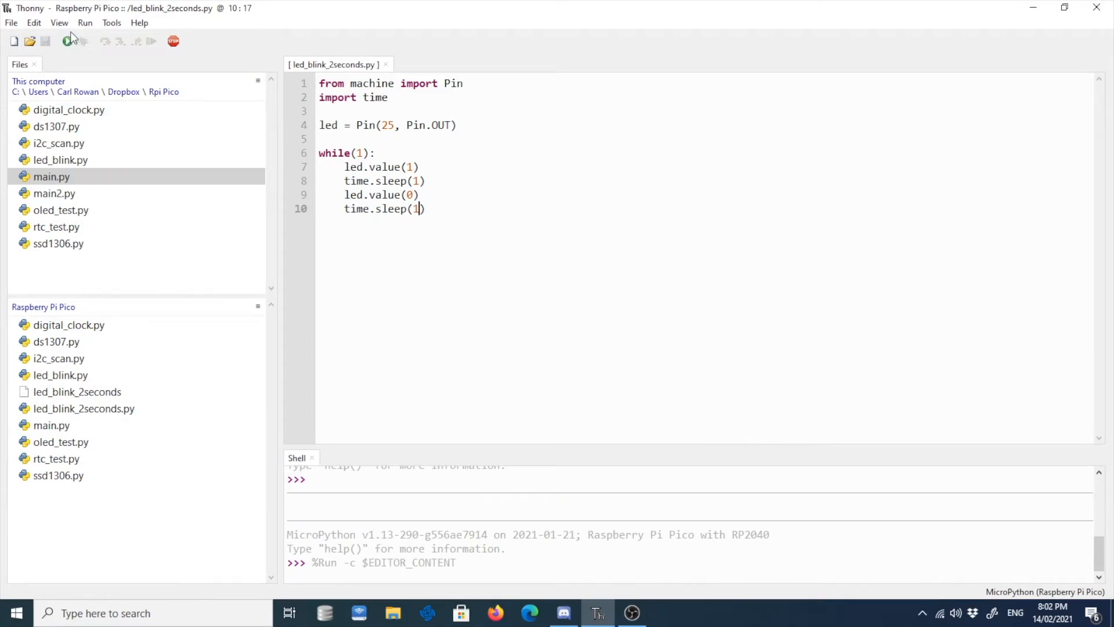
{"action": "left_click", "coordinate": [67, 40]}
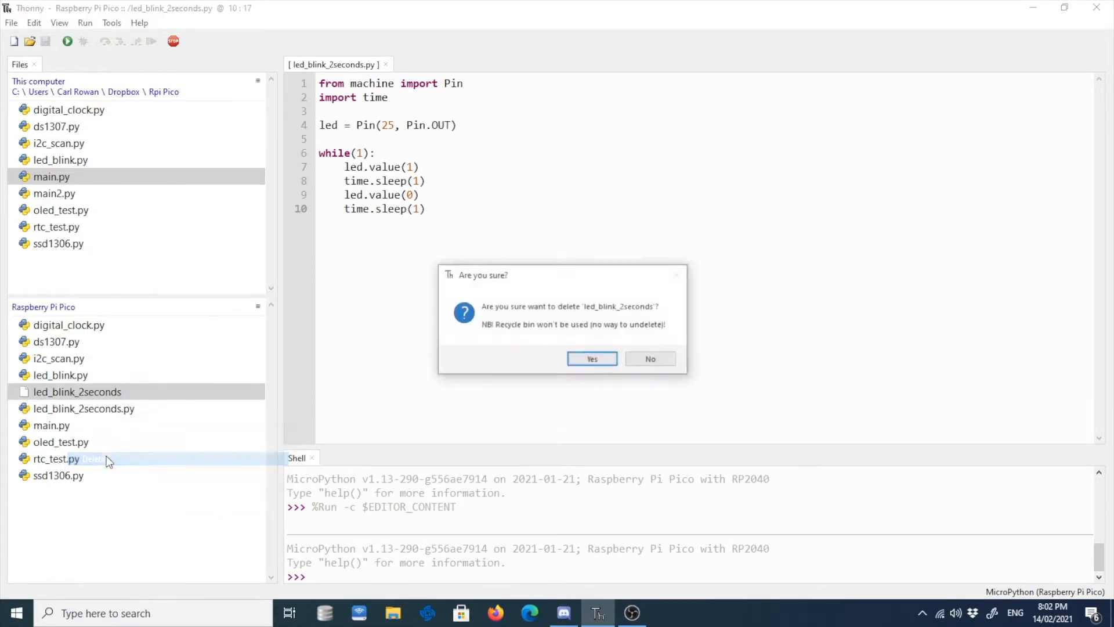
Confirm deleting the extensionless led_blink_2seconds file from the Pico.
{"action": "left_click", "coordinate": [591, 359]}
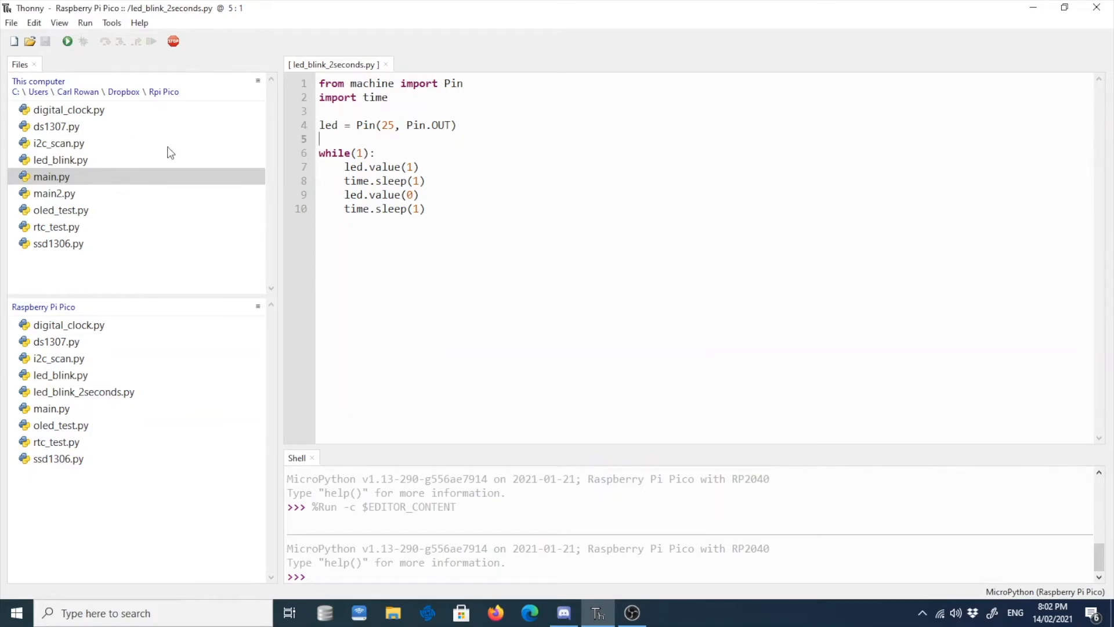
Download led_blink_2seconds.py from the Pico into the computer's Dropbox\Rpi Pico folder.
{"action": "left_click", "coordinate": [60, 159]}
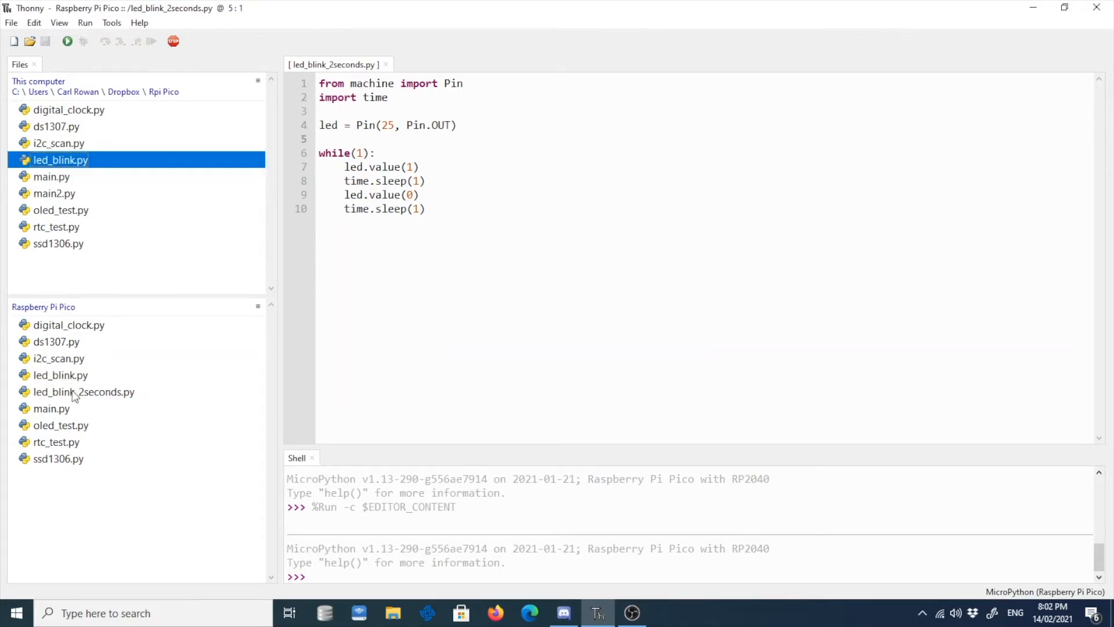
{"action": "right_click", "coordinate": [84, 391]}
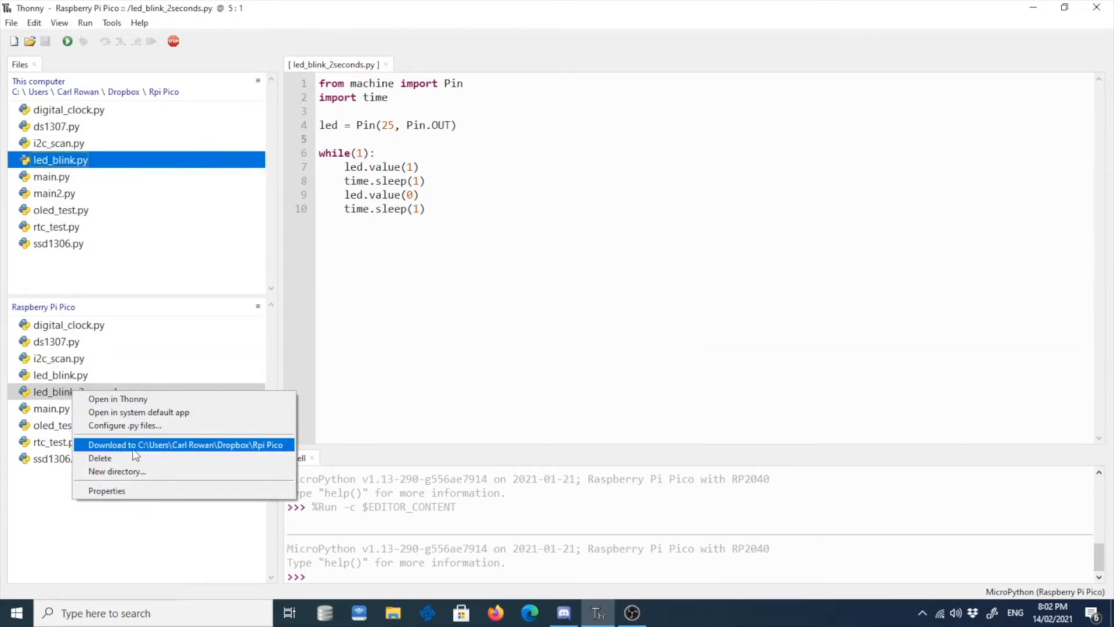
{"action": "mouse_move", "coordinate": [271, 452]}
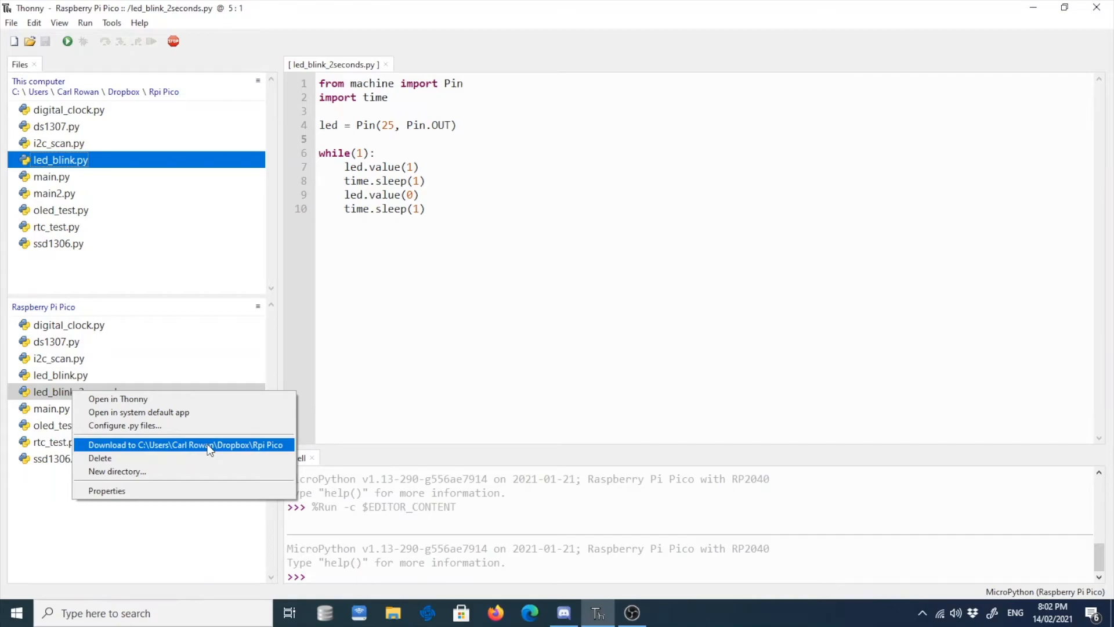
{"action": "left_click", "coordinate": [186, 445]}
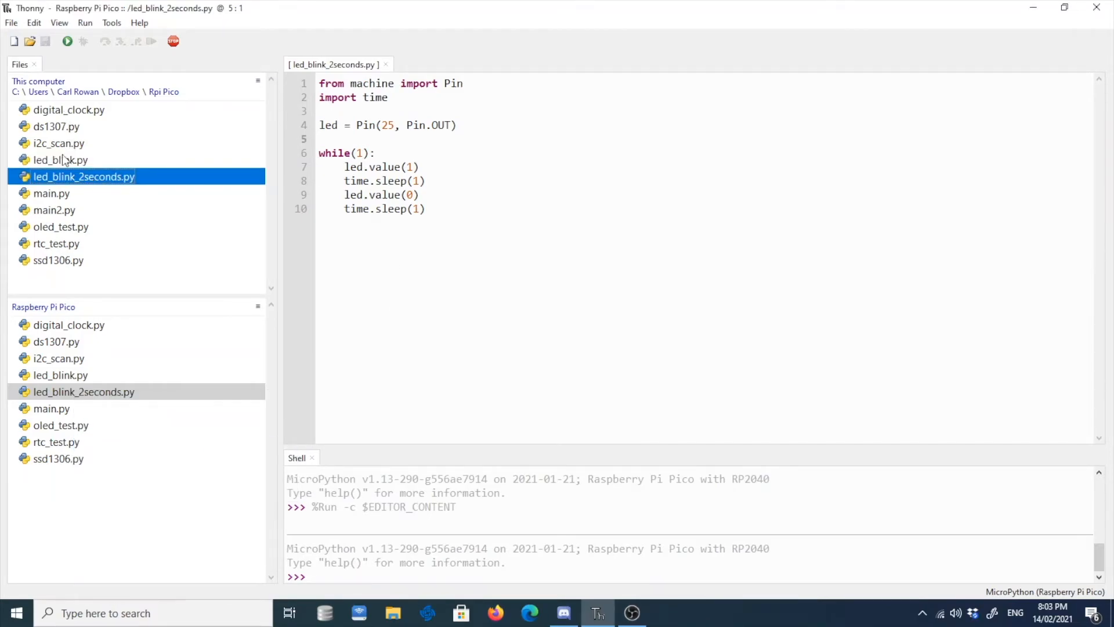
{"action": "mouse_move", "coordinate": [123, 92]}
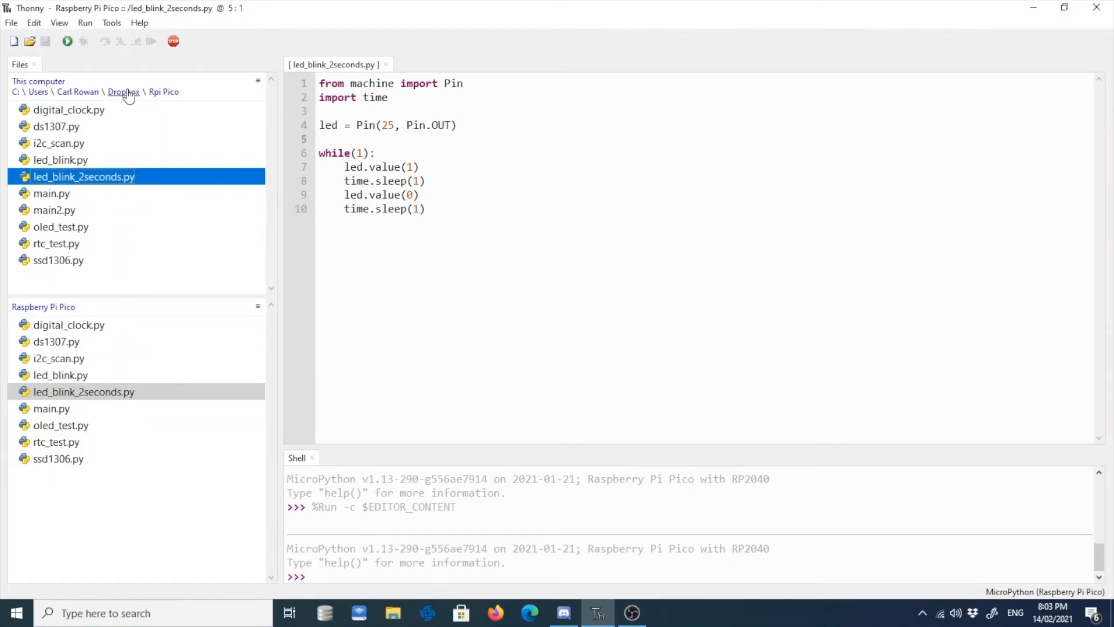
{"action": "mouse_move", "coordinate": [126, 97]}
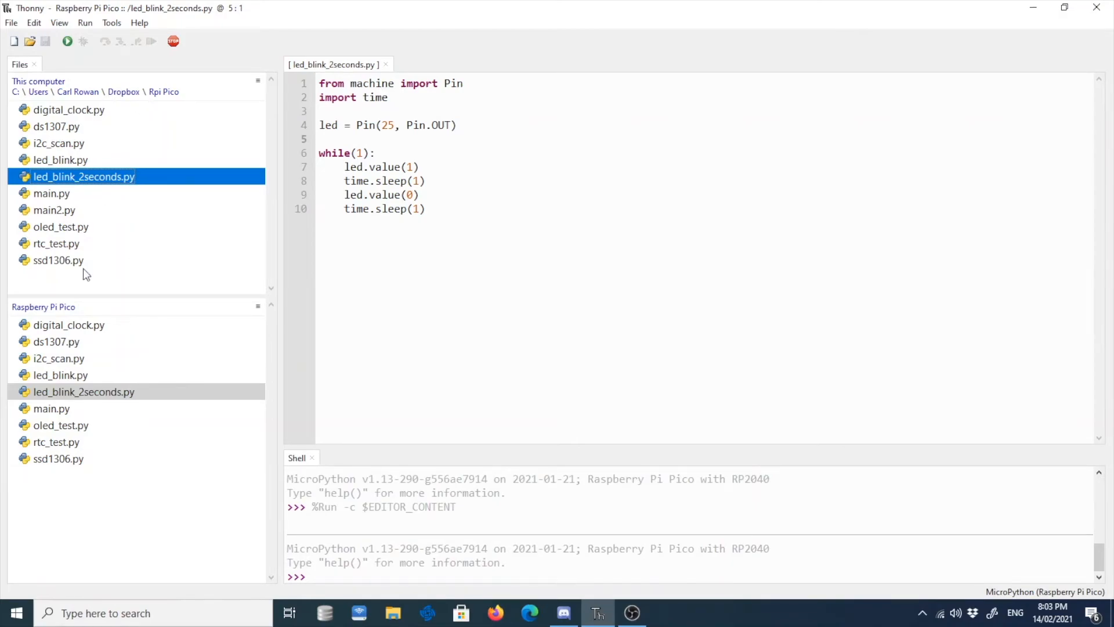
{"action": "left_click", "coordinate": [84, 392]}
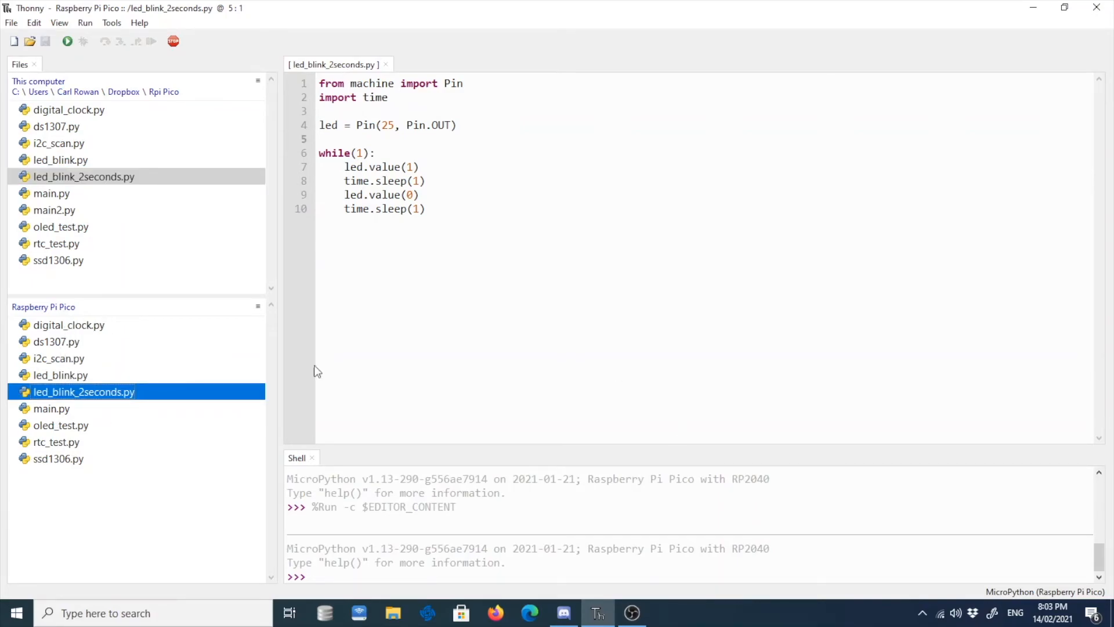
{"action": "mouse_move", "coordinate": [142, 399]}
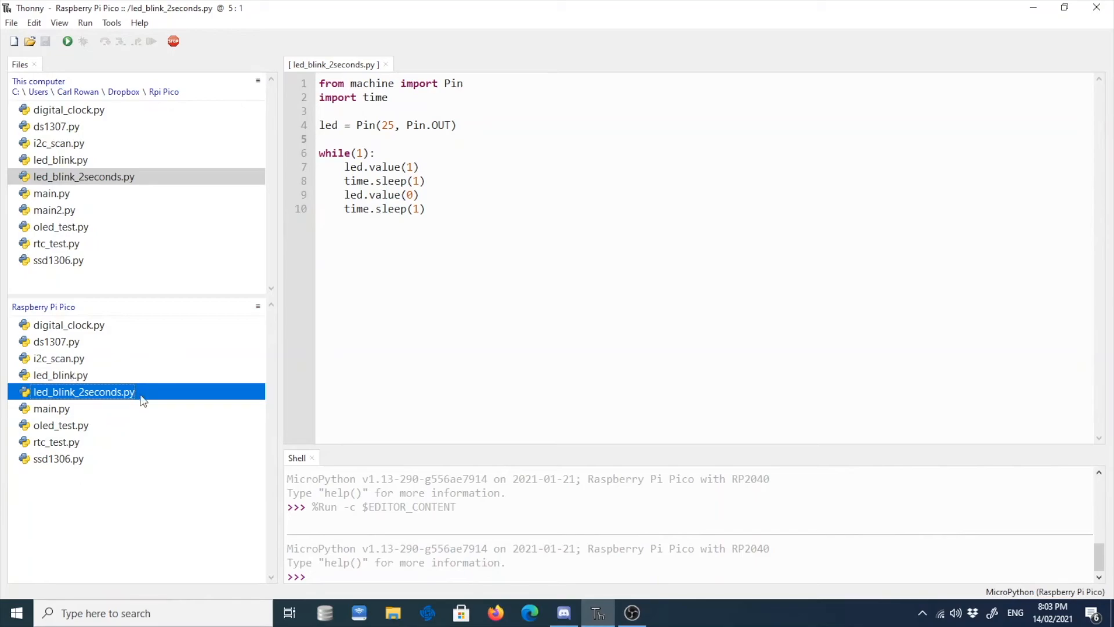
{"action": "left_click", "coordinate": [56, 243]}
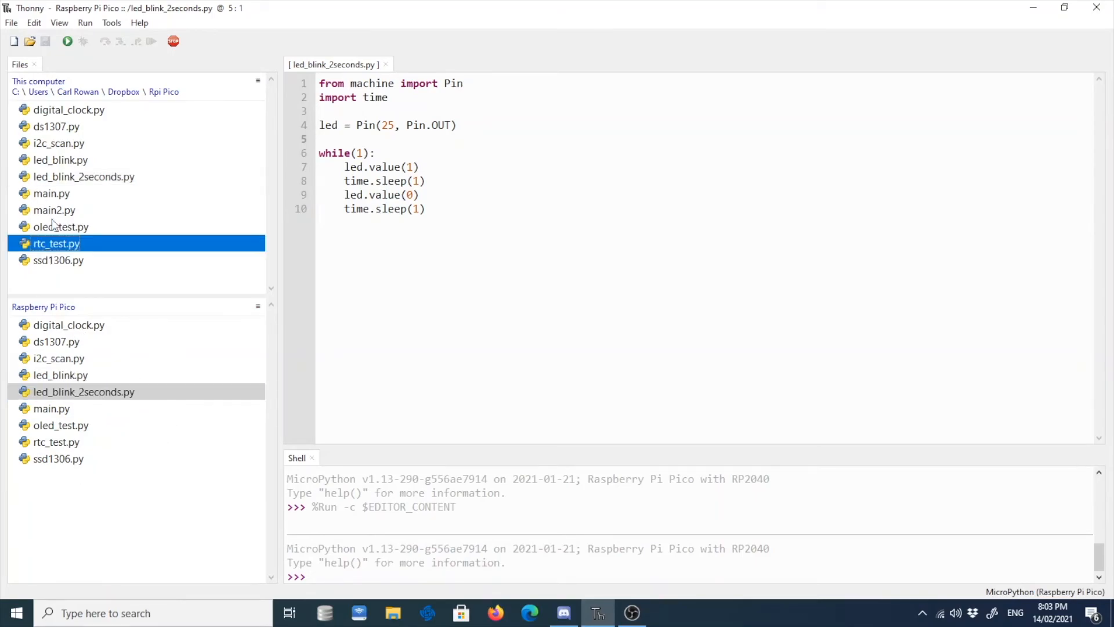
{"action": "left_click", "coordinate": [60, 226]}
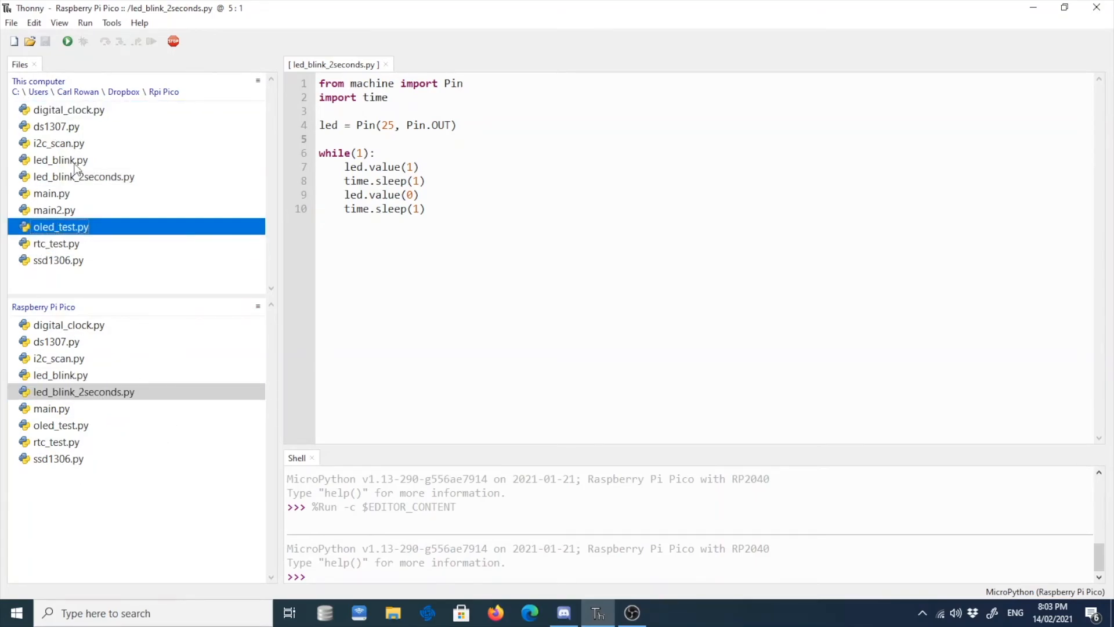
{"action": "mouse_move", "coordinate": [229, 368]}
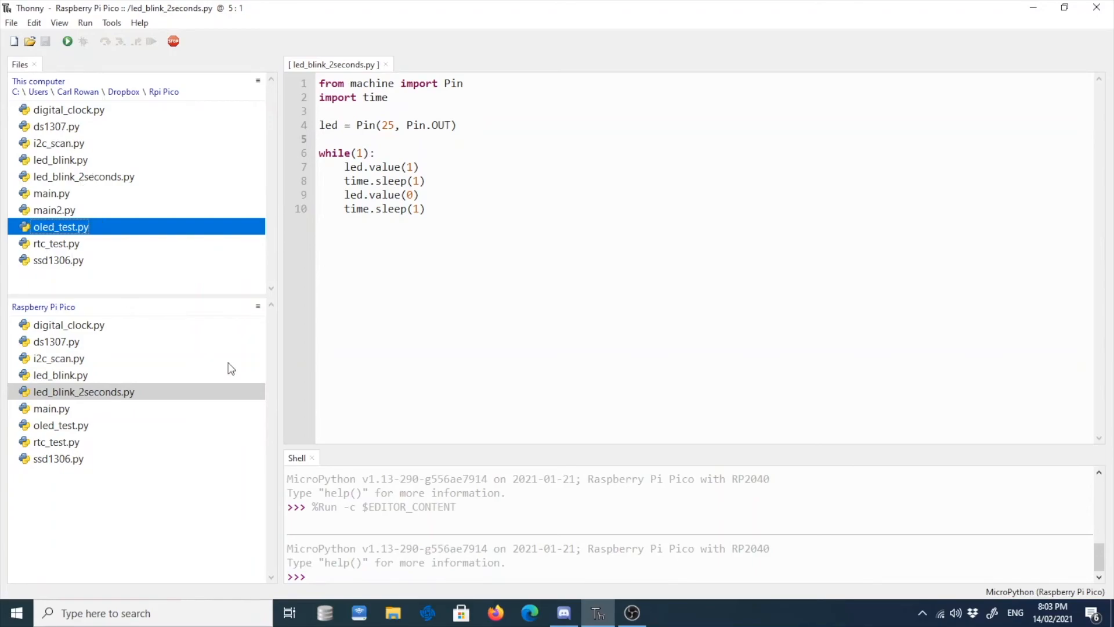